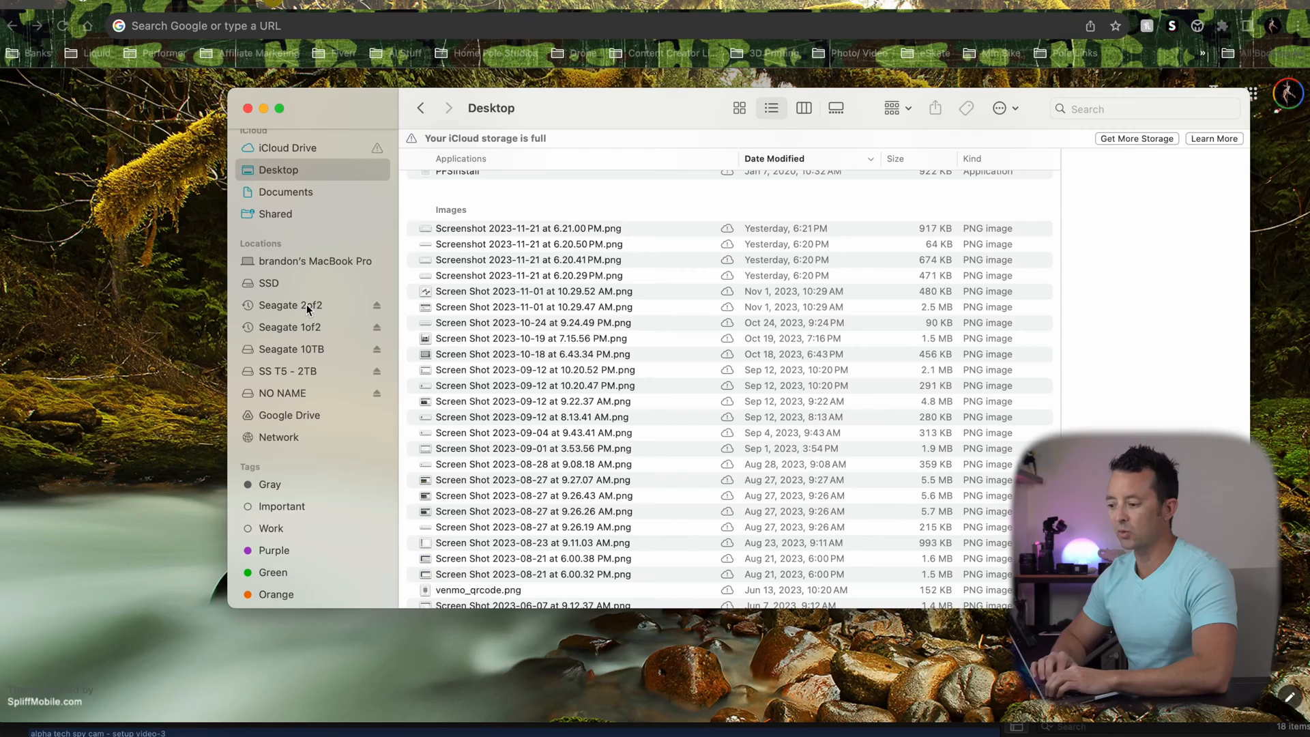
mouse_move(290, 393)
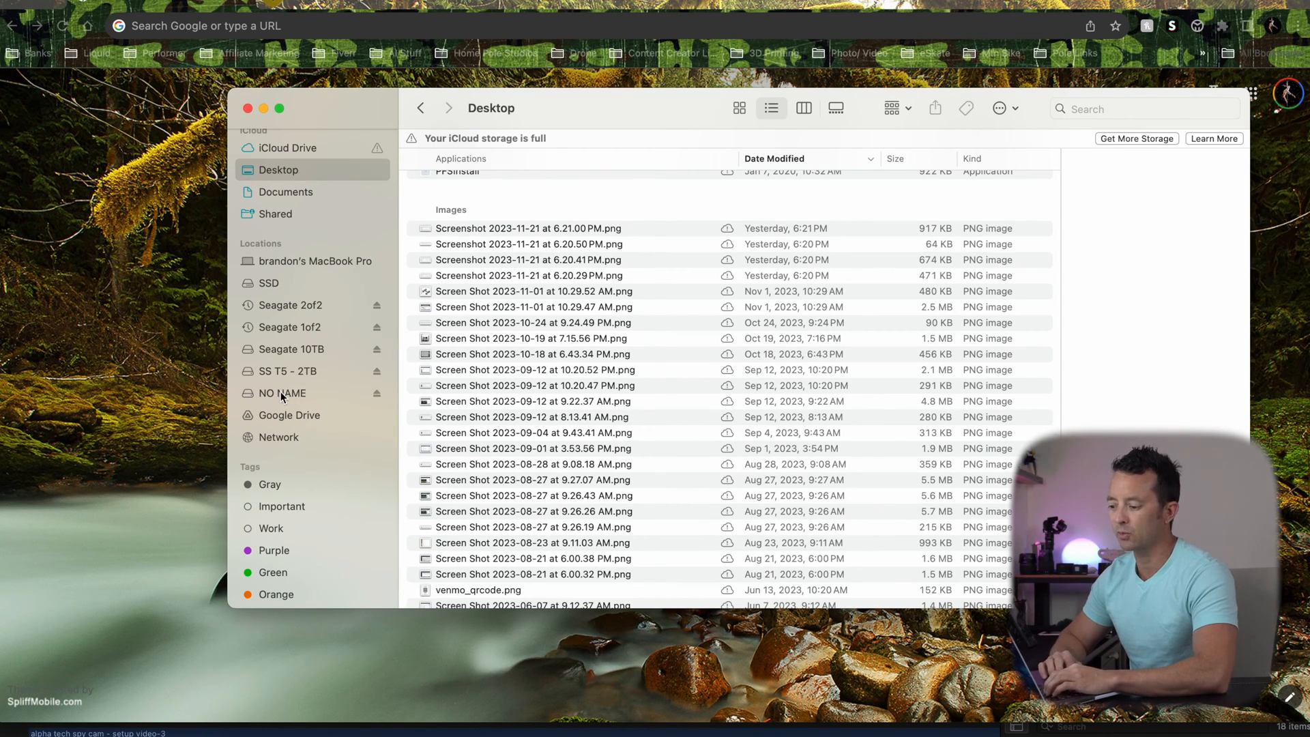
On the NO NAME card, preview MOVA0000.mov in VIDEO, then open Time.txt
left_click(279, 393)
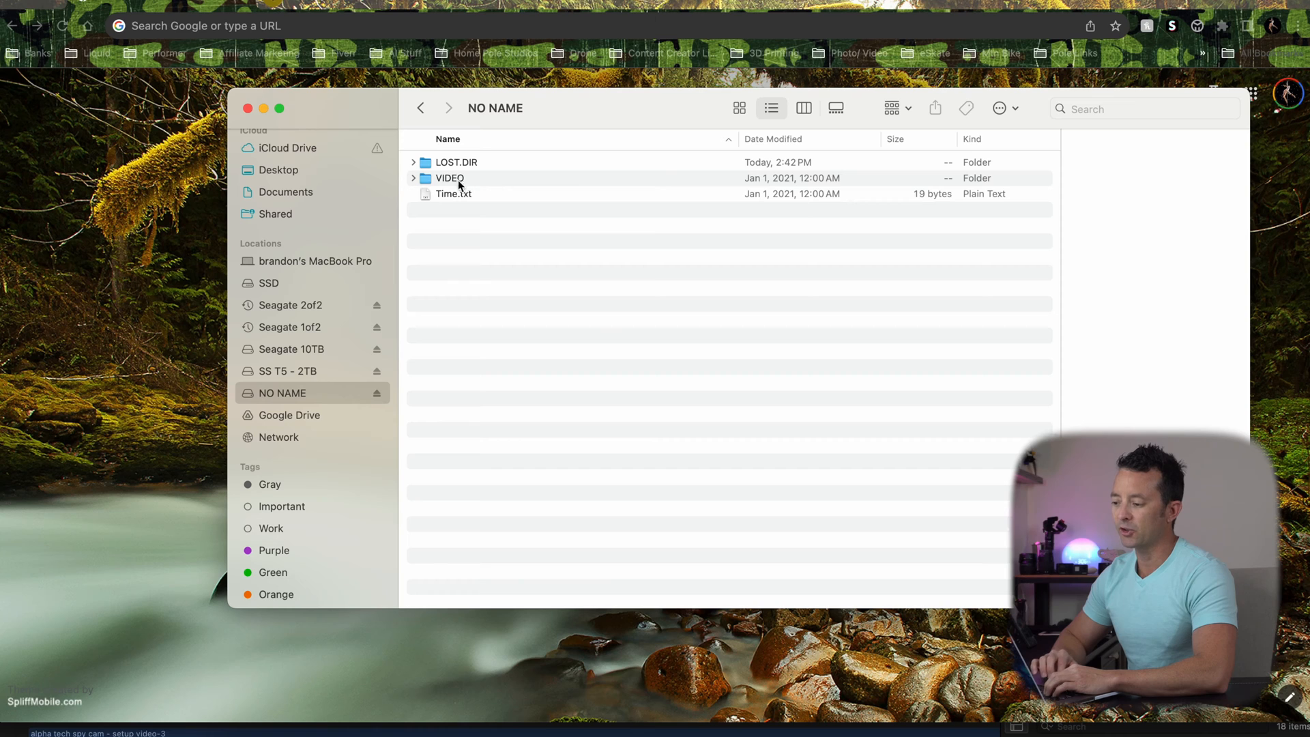
double_click(448, 178)
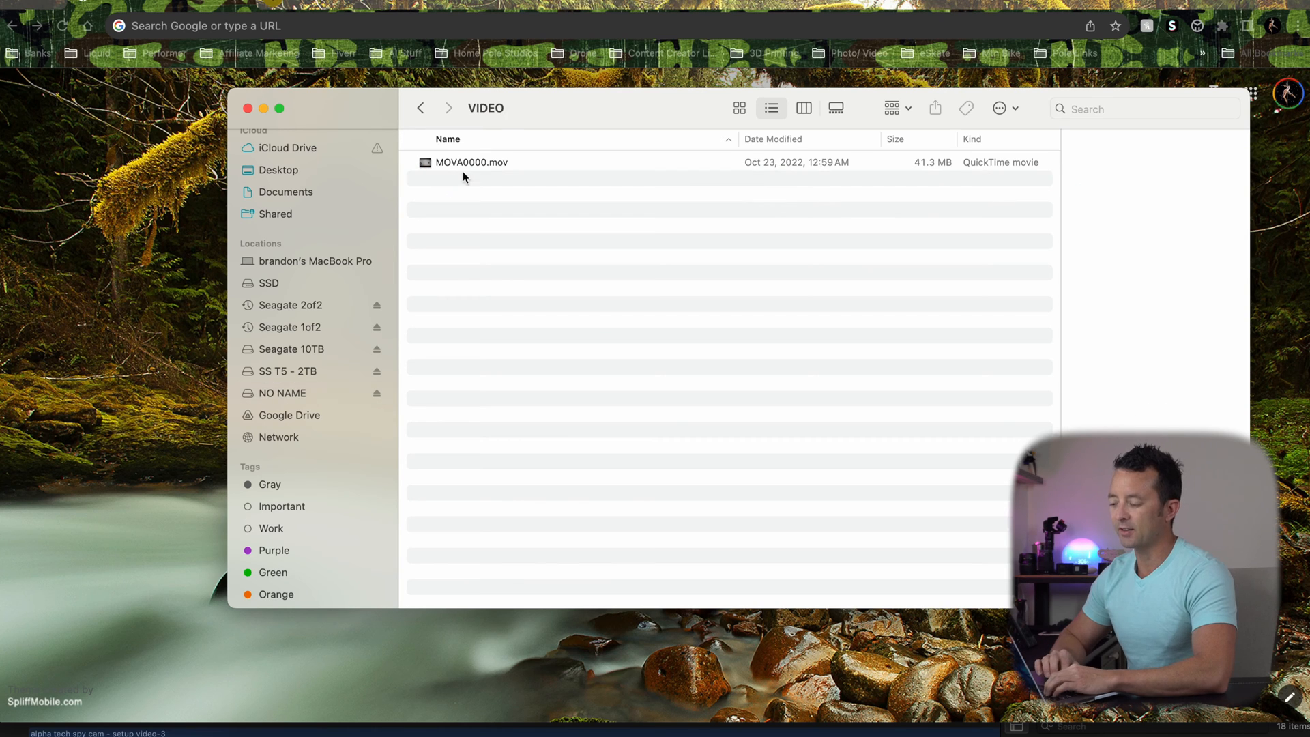
left_click(470, 163)
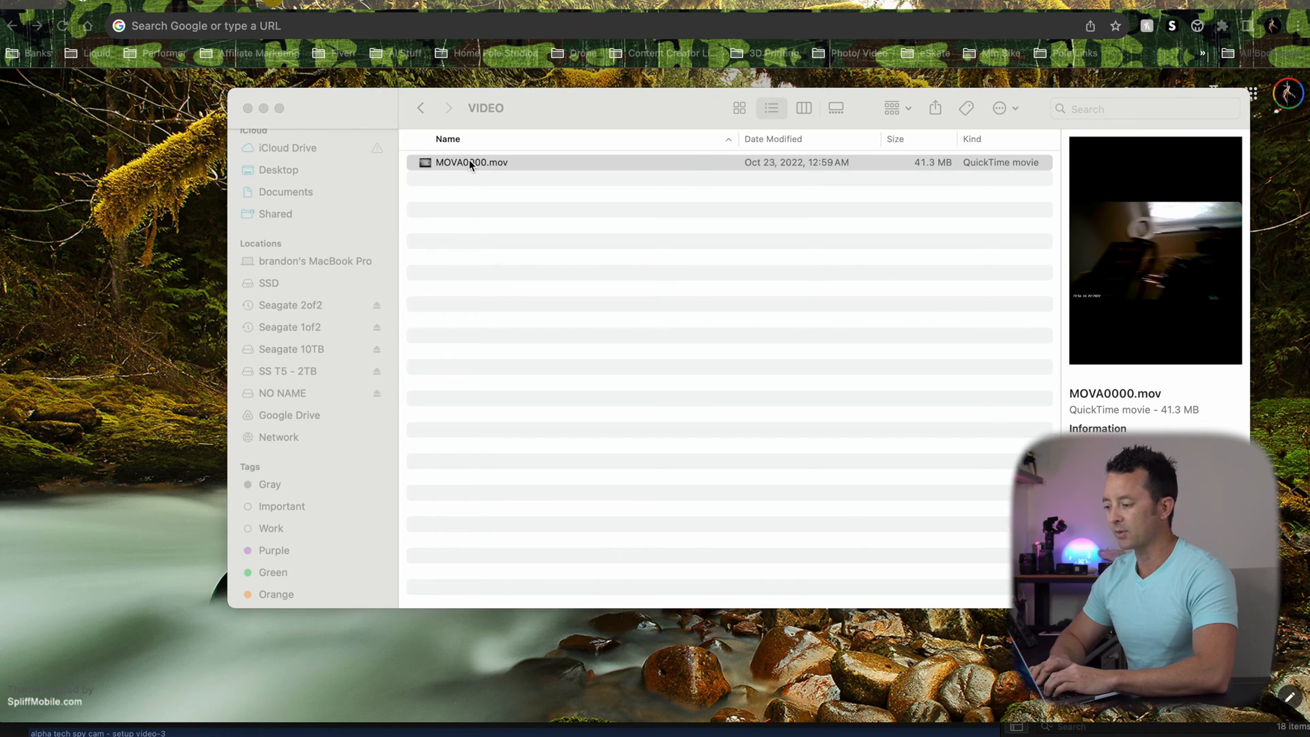
mouse_move(521, 204)
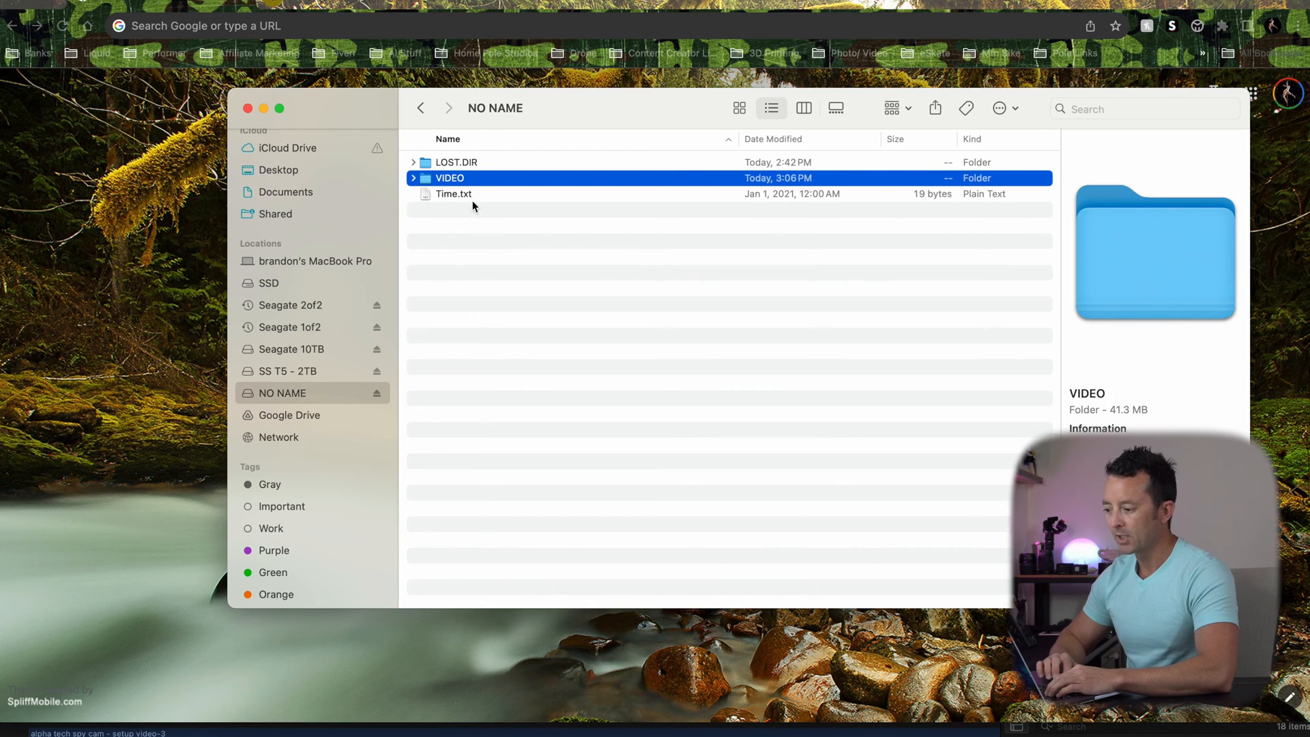
double_click(453, 194)
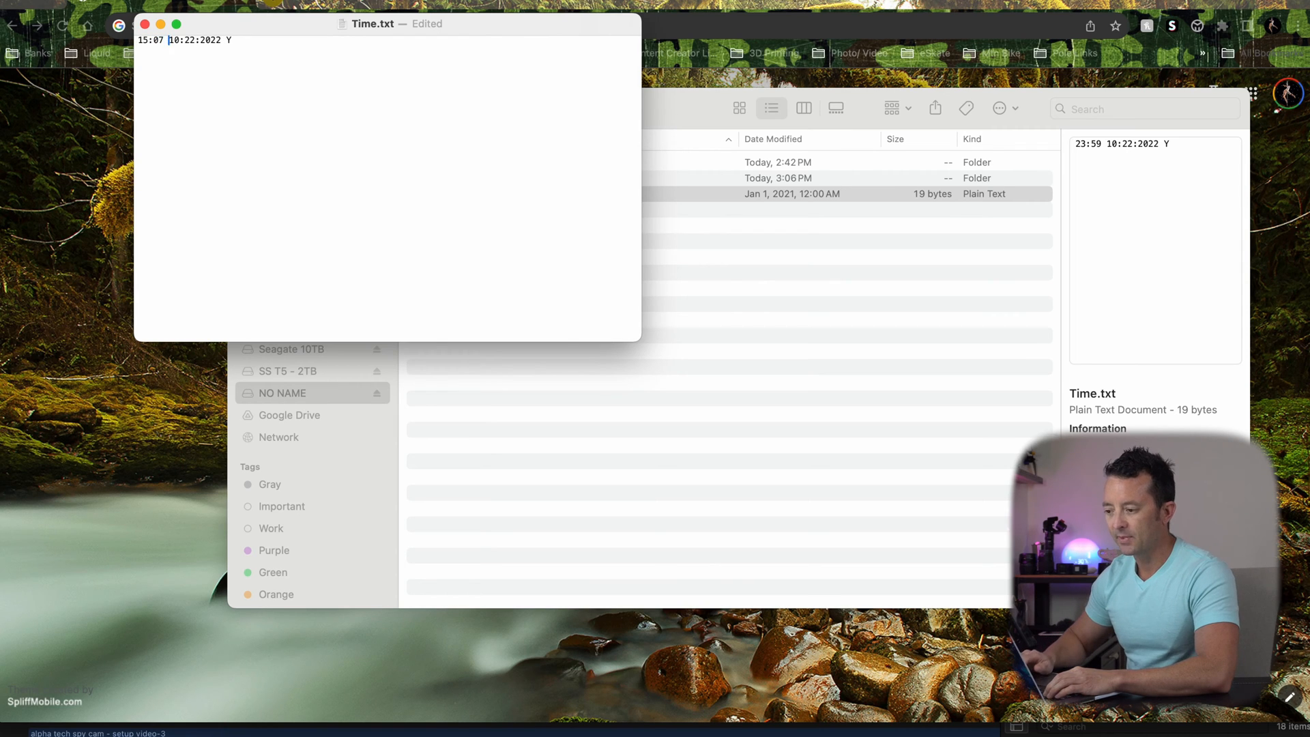
Update the time and date digits, switch the stamp flag to Y, and close Time.txt
type("11")
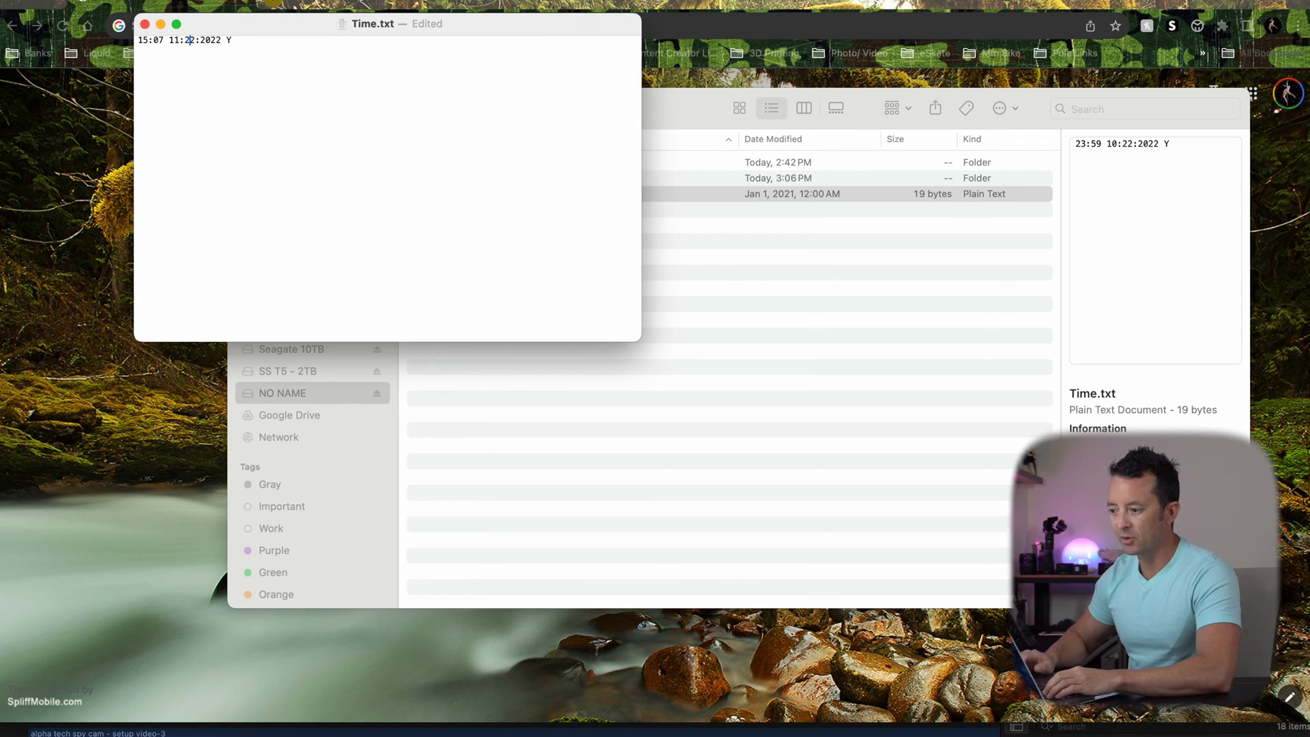
type("0")
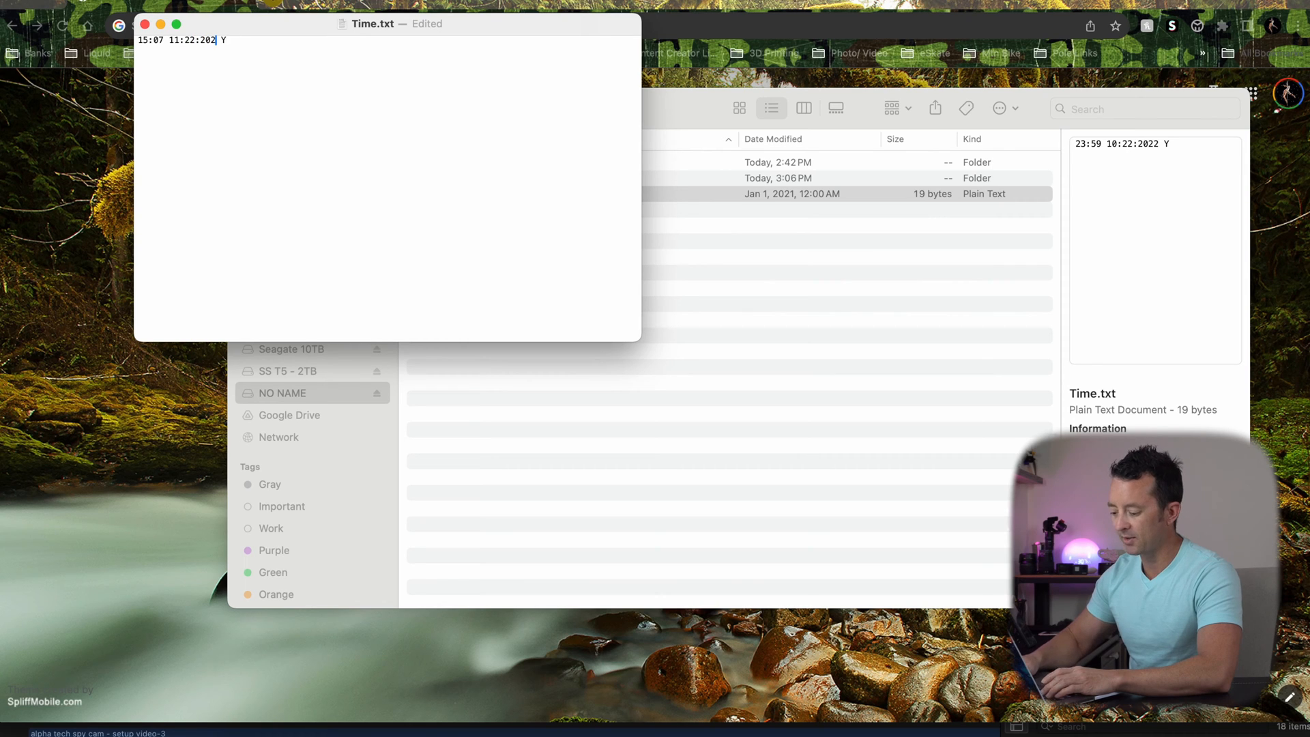
type("3")
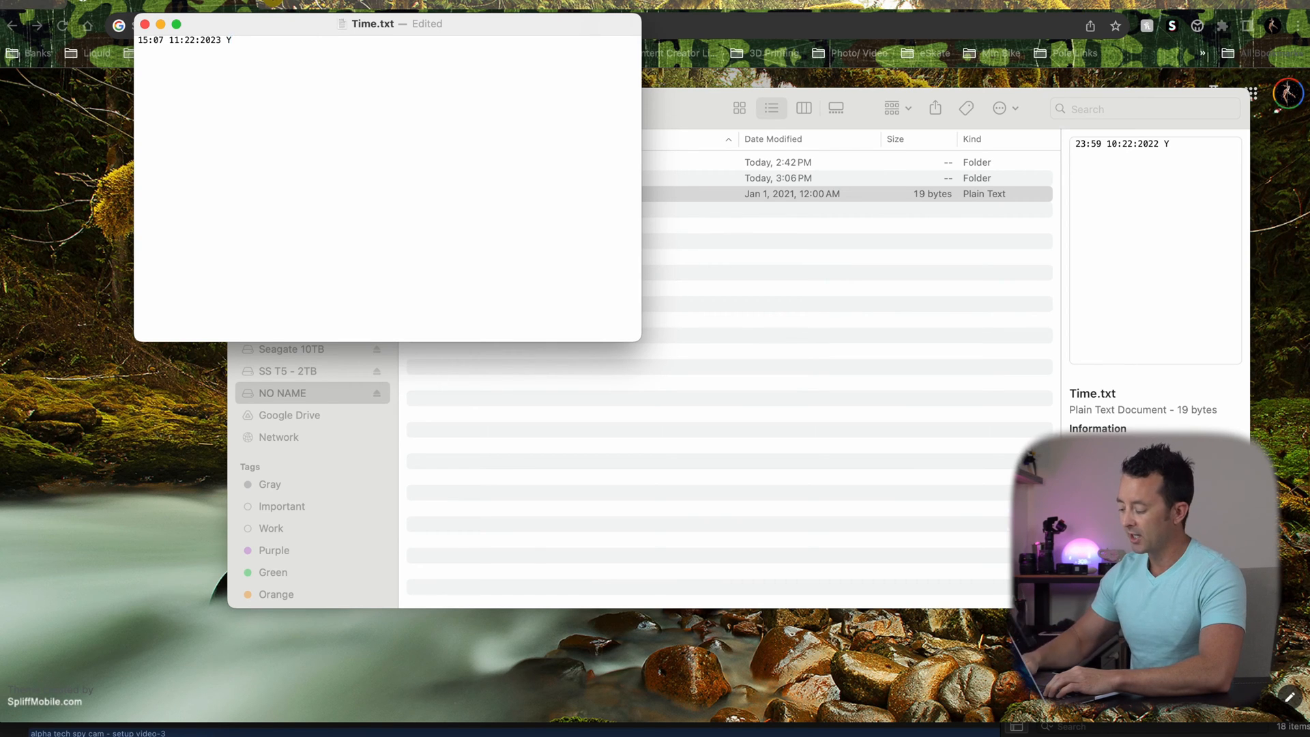
key("Backspace")
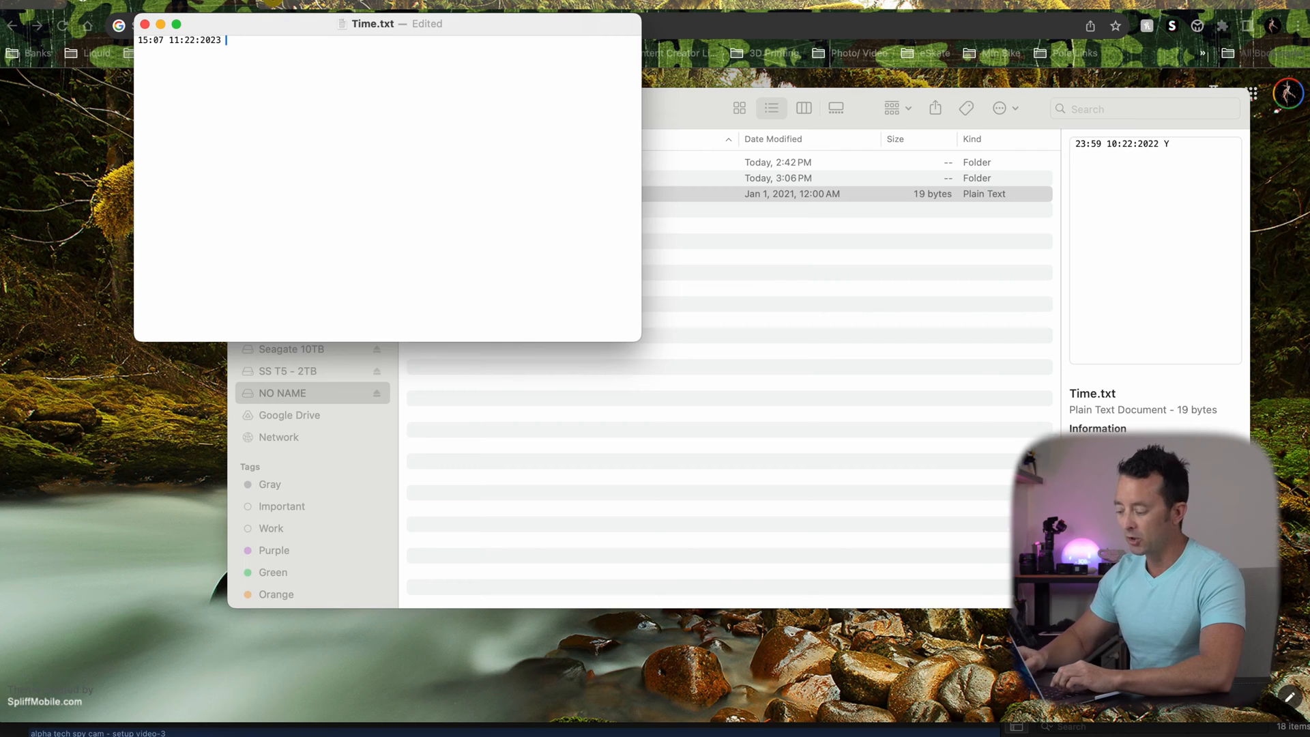
type("N")
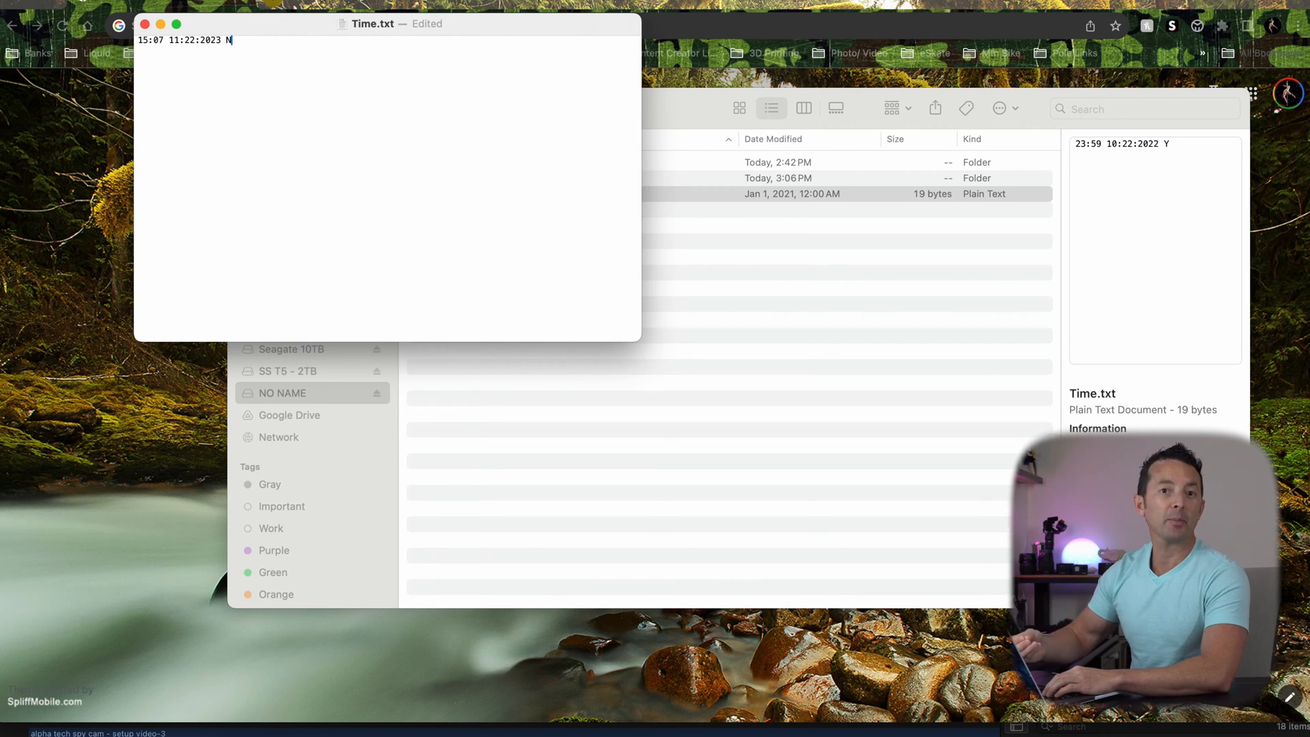
type("Y")
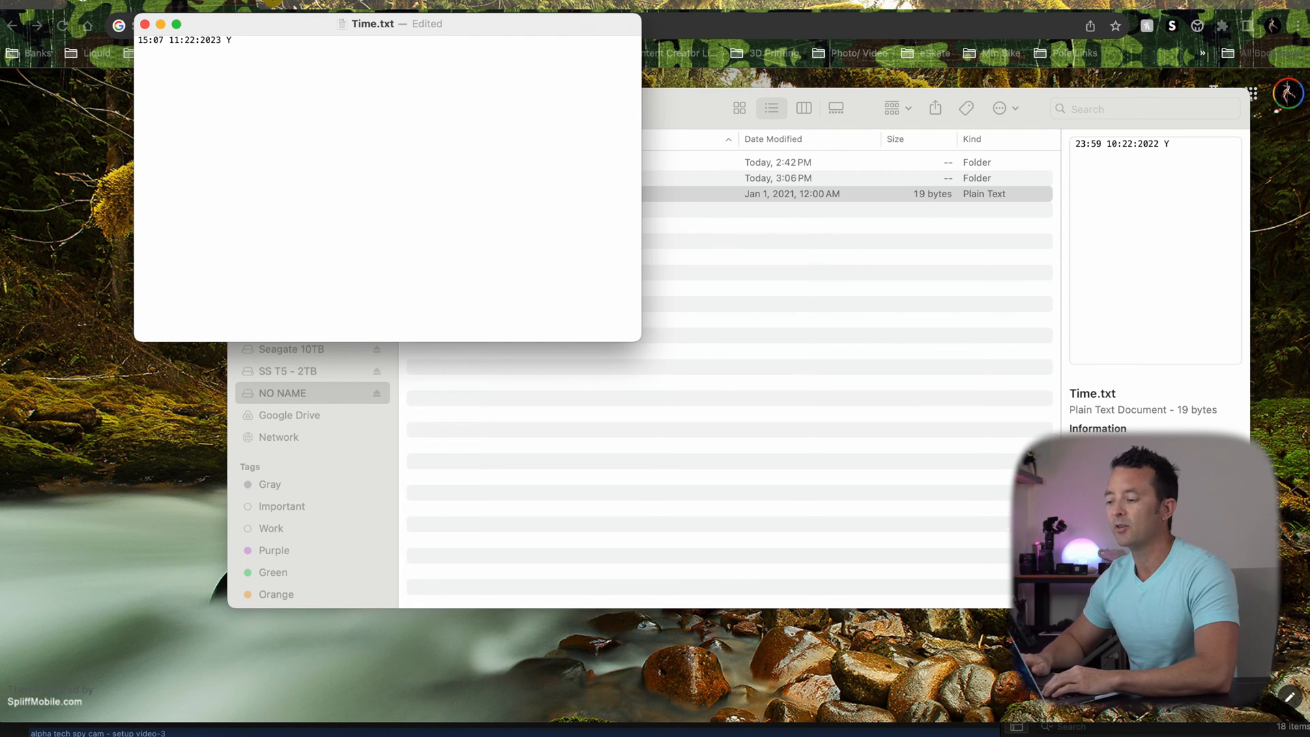
left_click(145, 23)
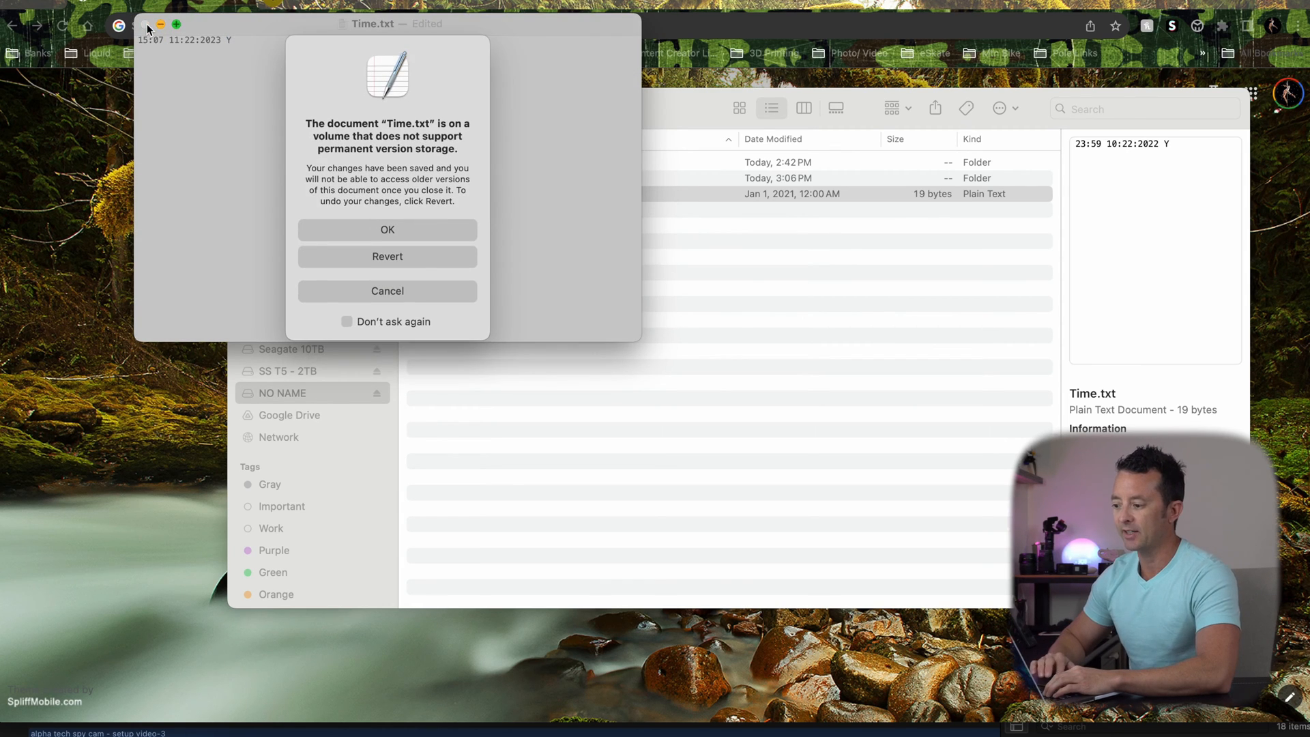
mouse_move(410, 243)
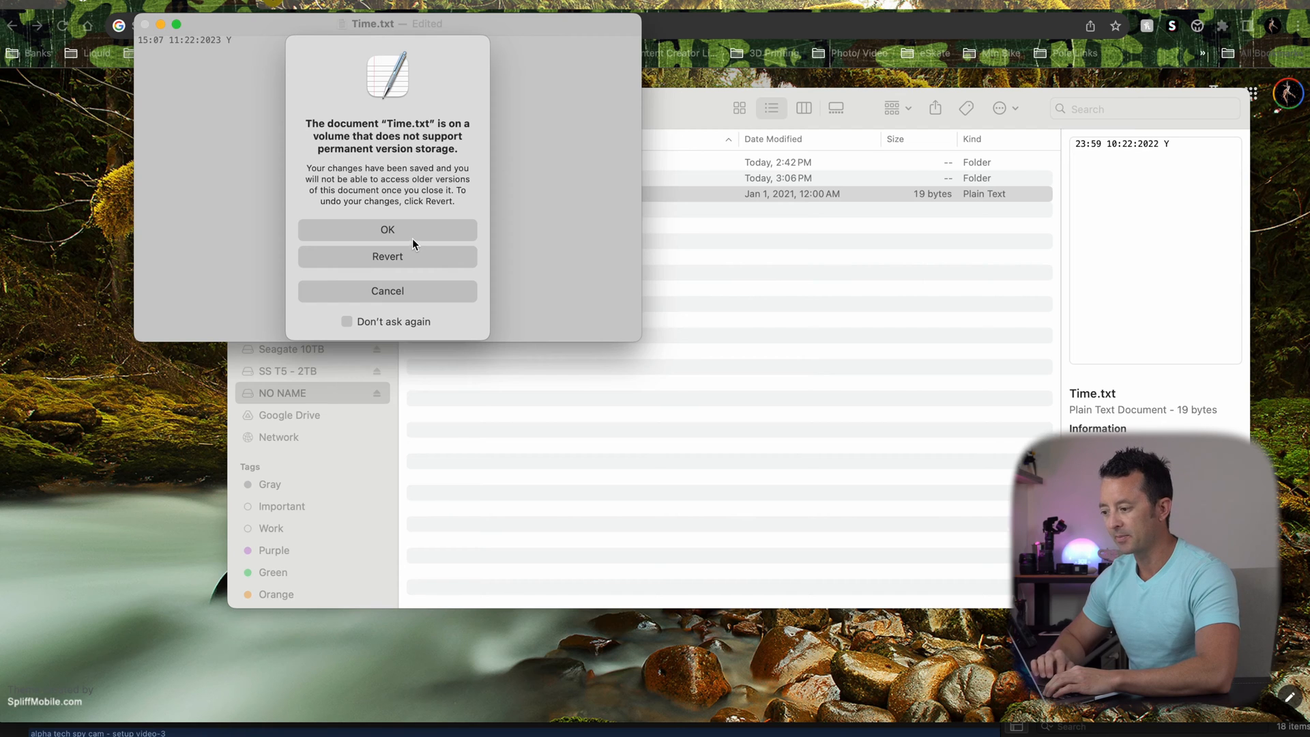
Dismiss the version storage alert and play MOVA0001.mov from the card's VIDEO folder
left_click(387, 230)
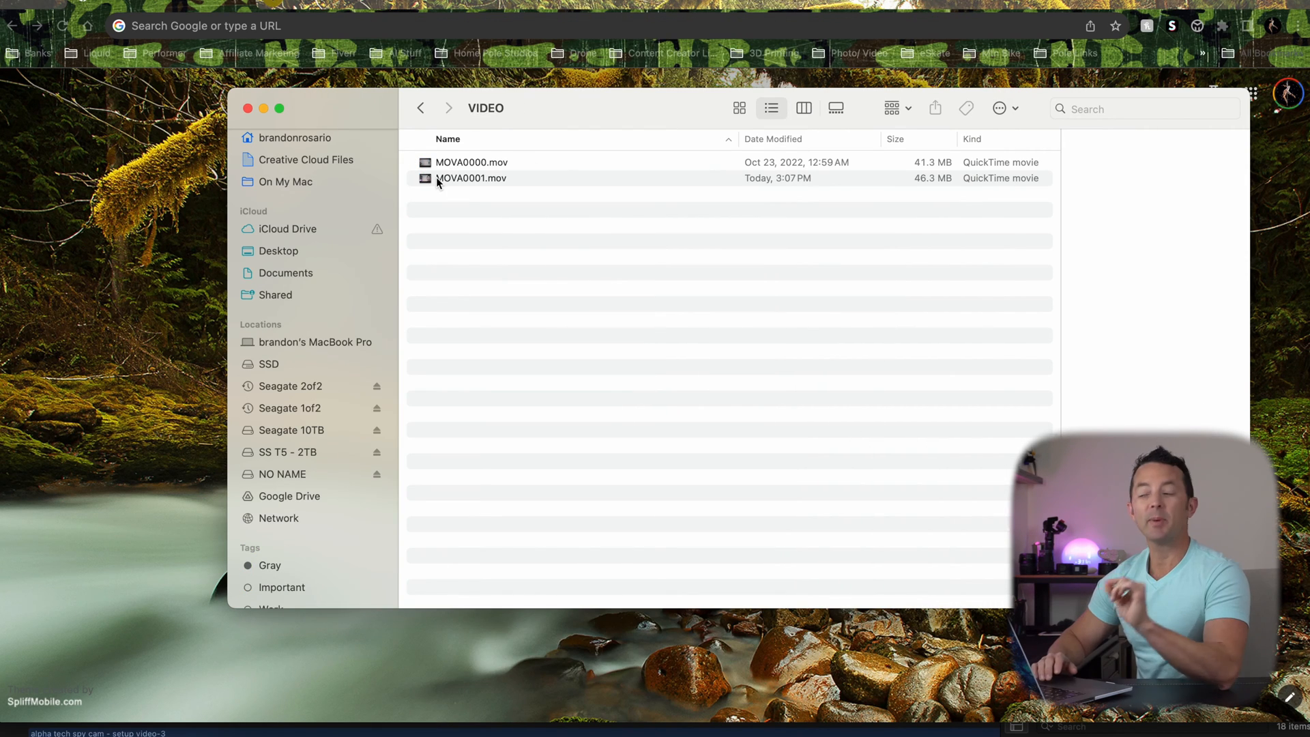
mouse_move(775, 186)
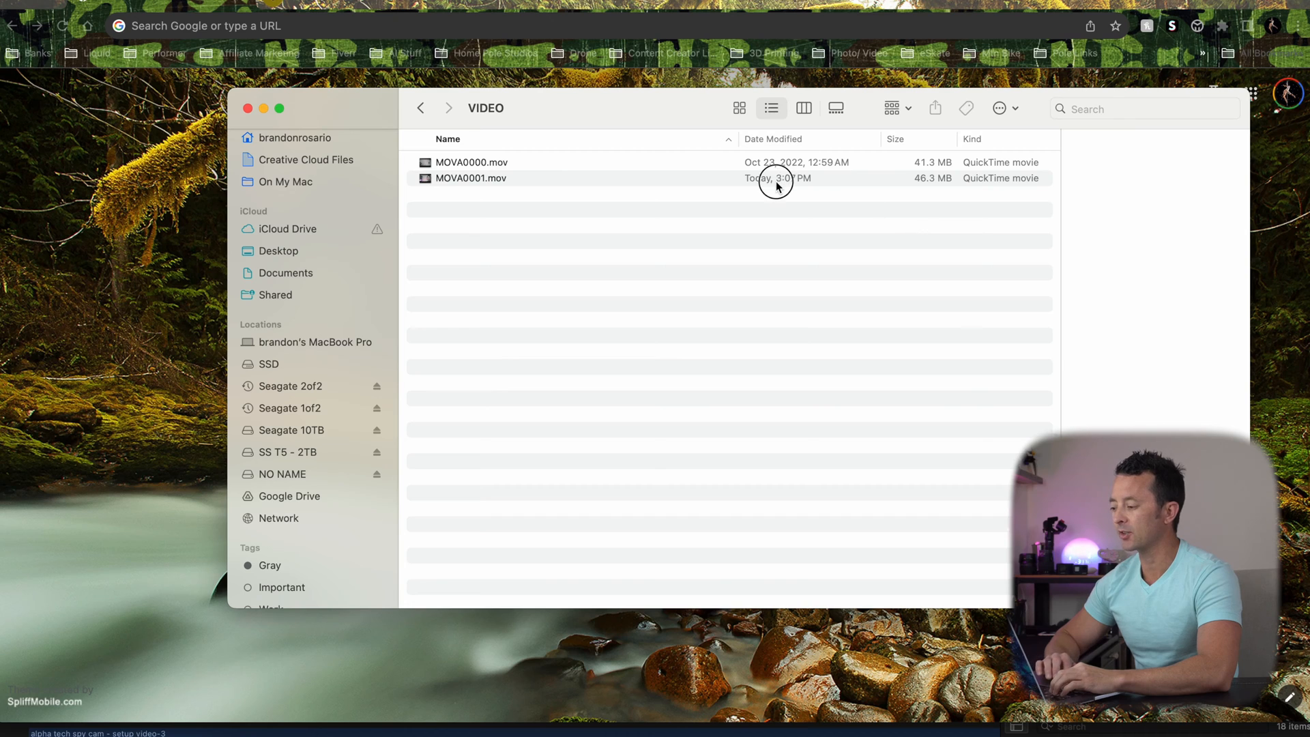
left_click(470, 179)
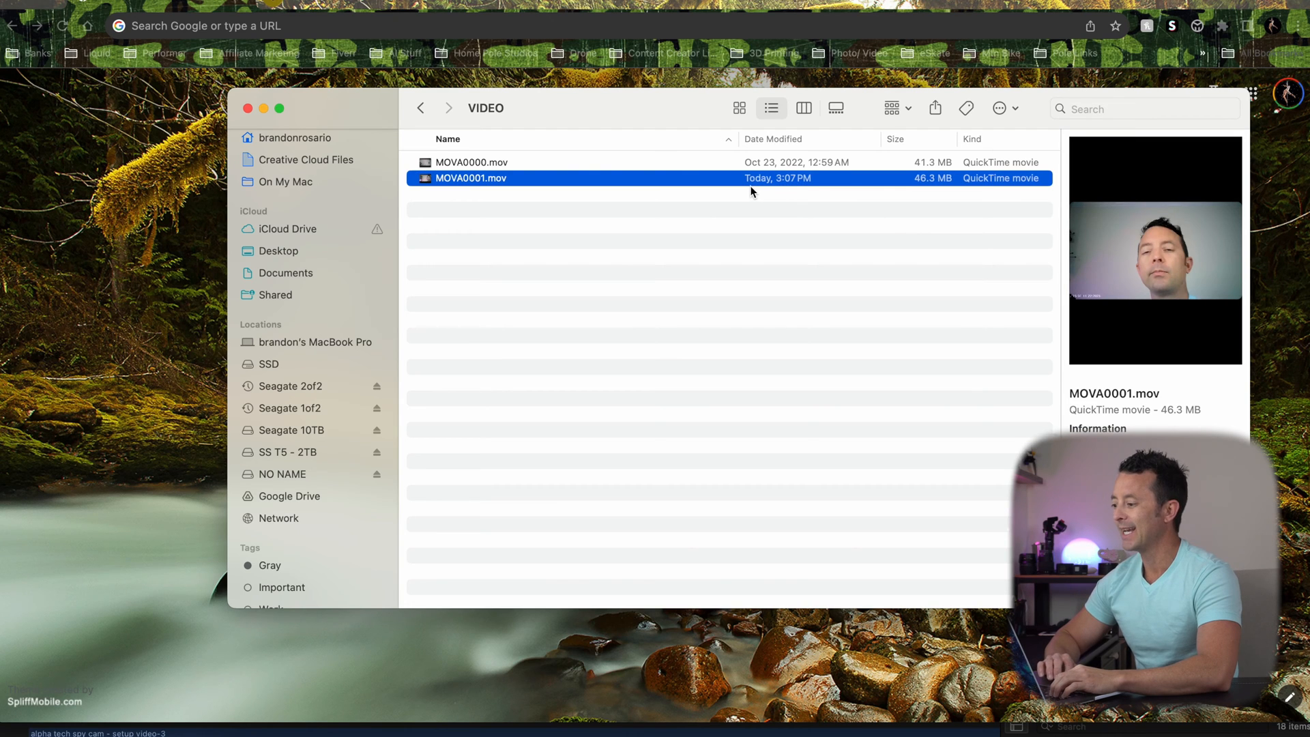
mouse_move(495, 182)
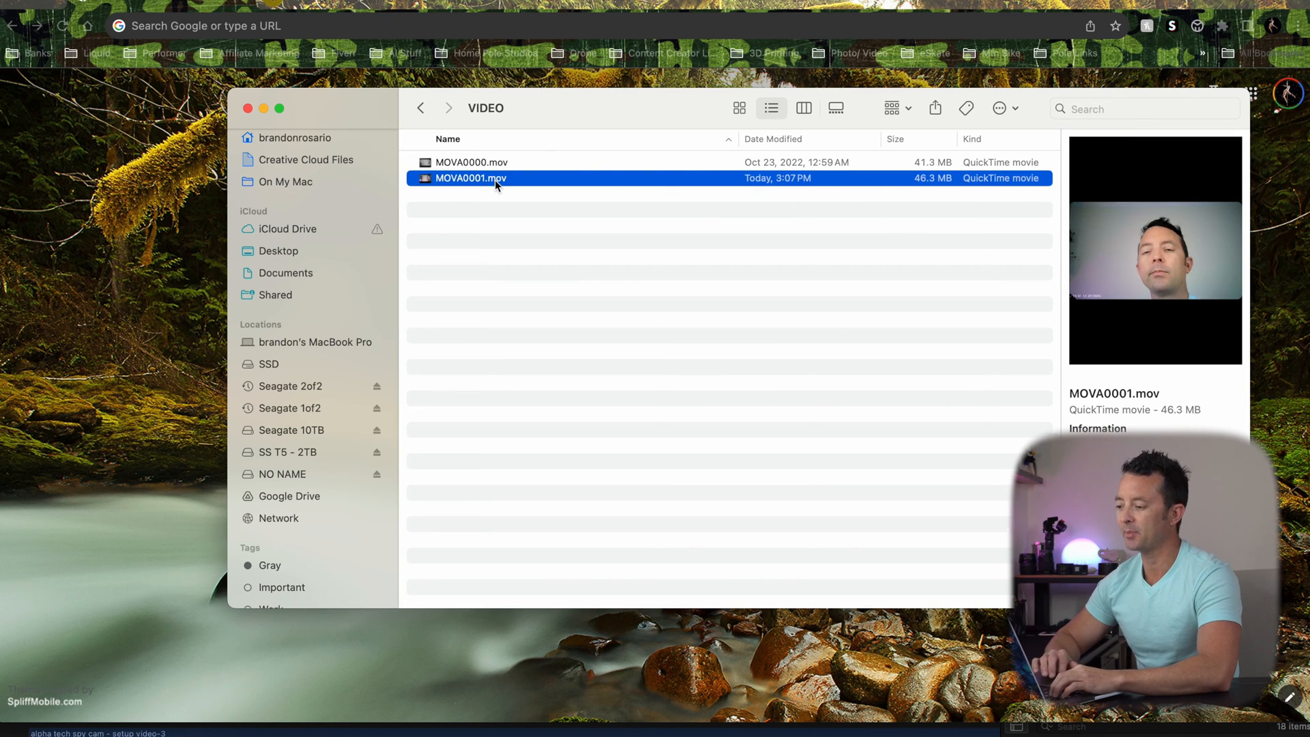
double_click(470, 179)
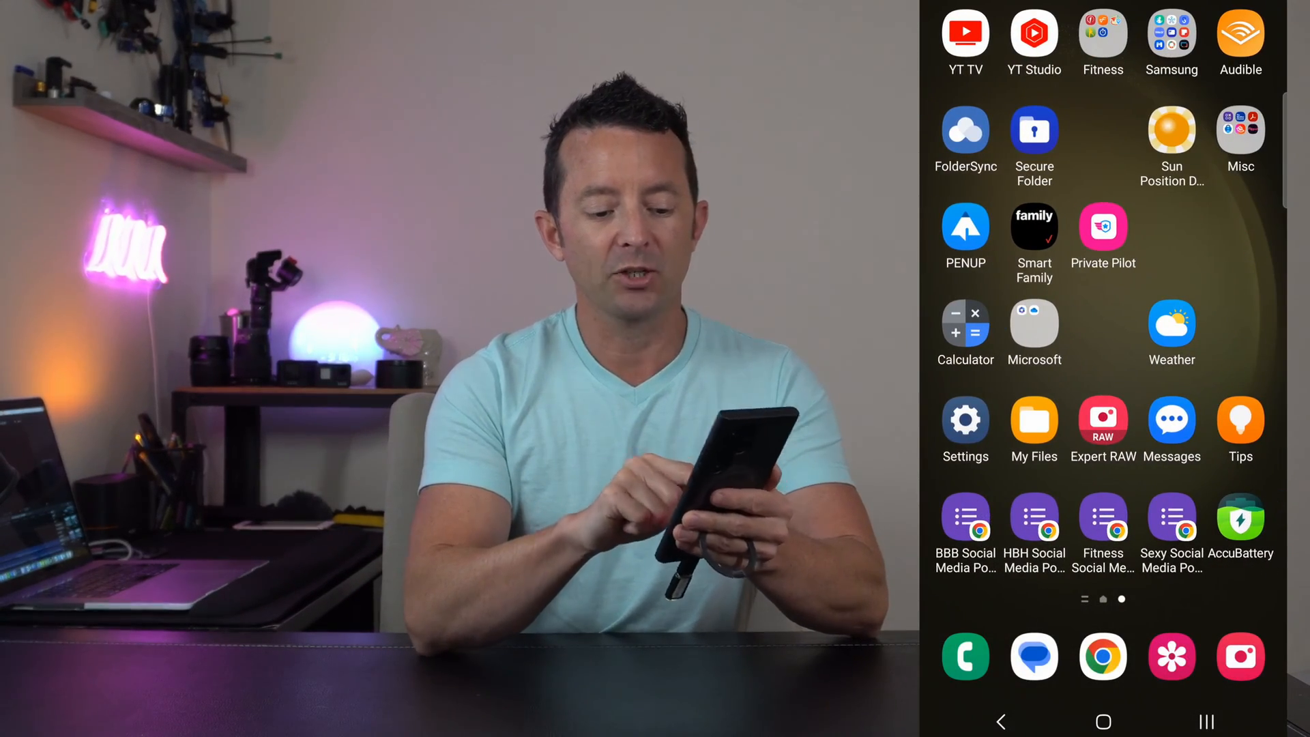
Open USB storage 1's VIDEO folder in My Files and play a recording once in Video Player
left_click(1033, 422)
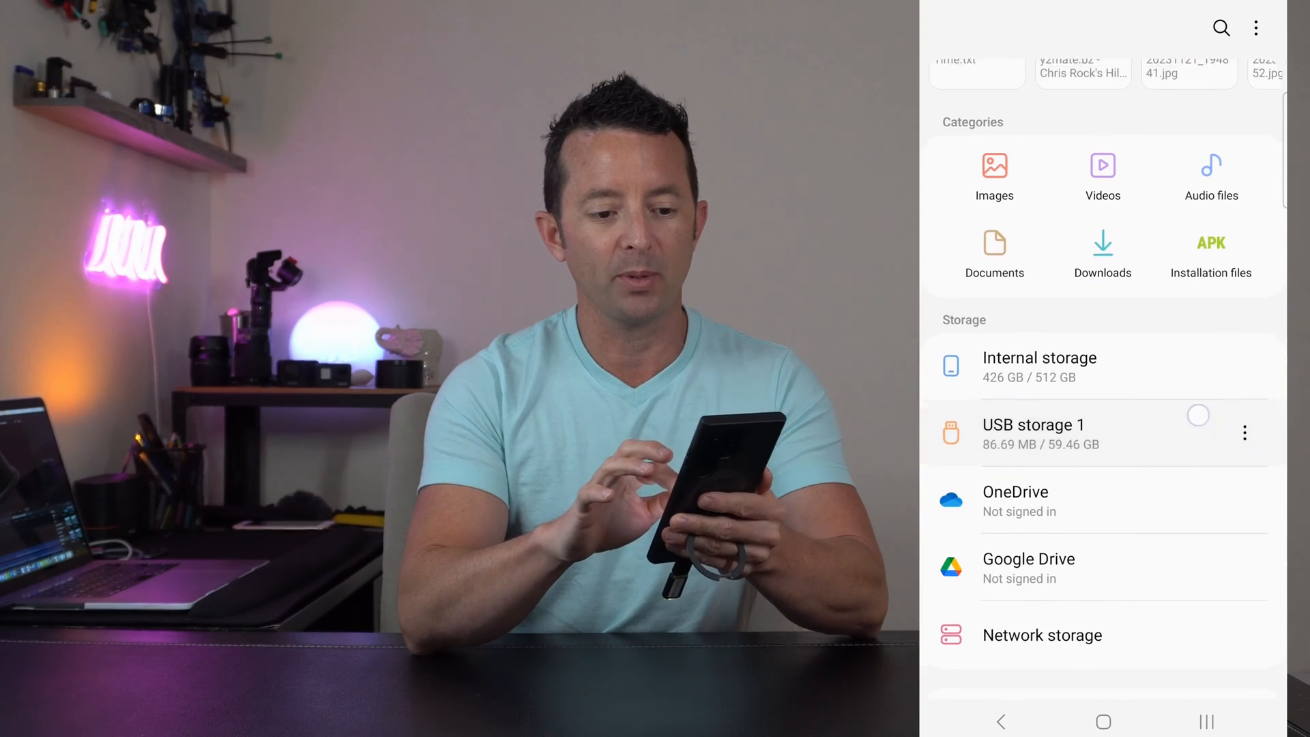
scroll("up", 3)
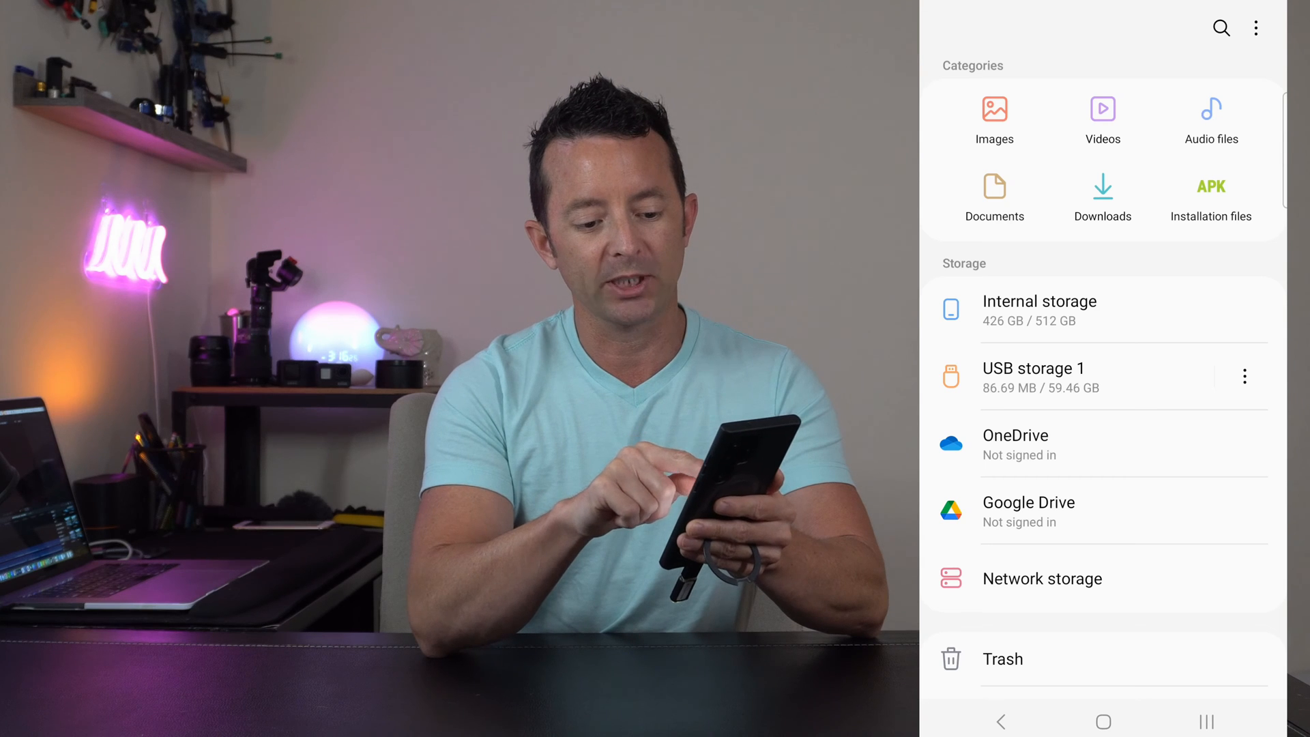
left_click(1033, 377)
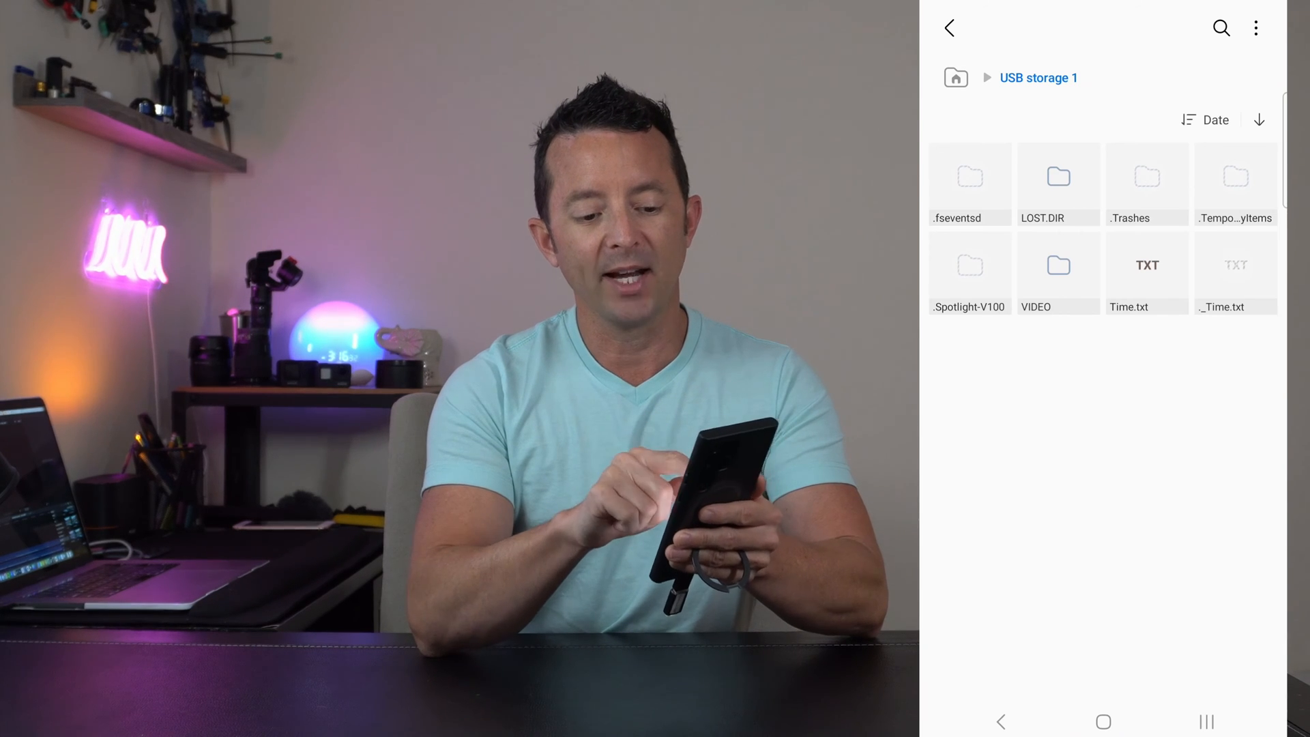
left_click(1057, 265)
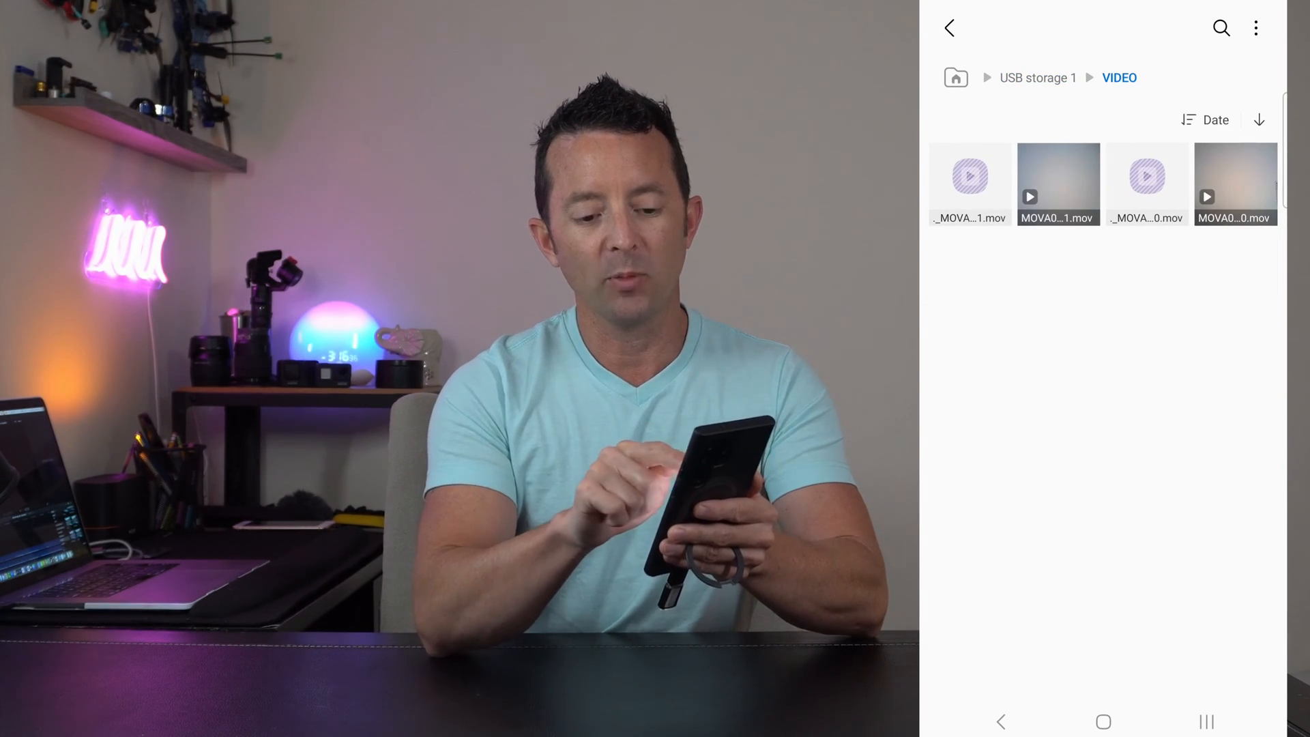
left_click(1057, 183)
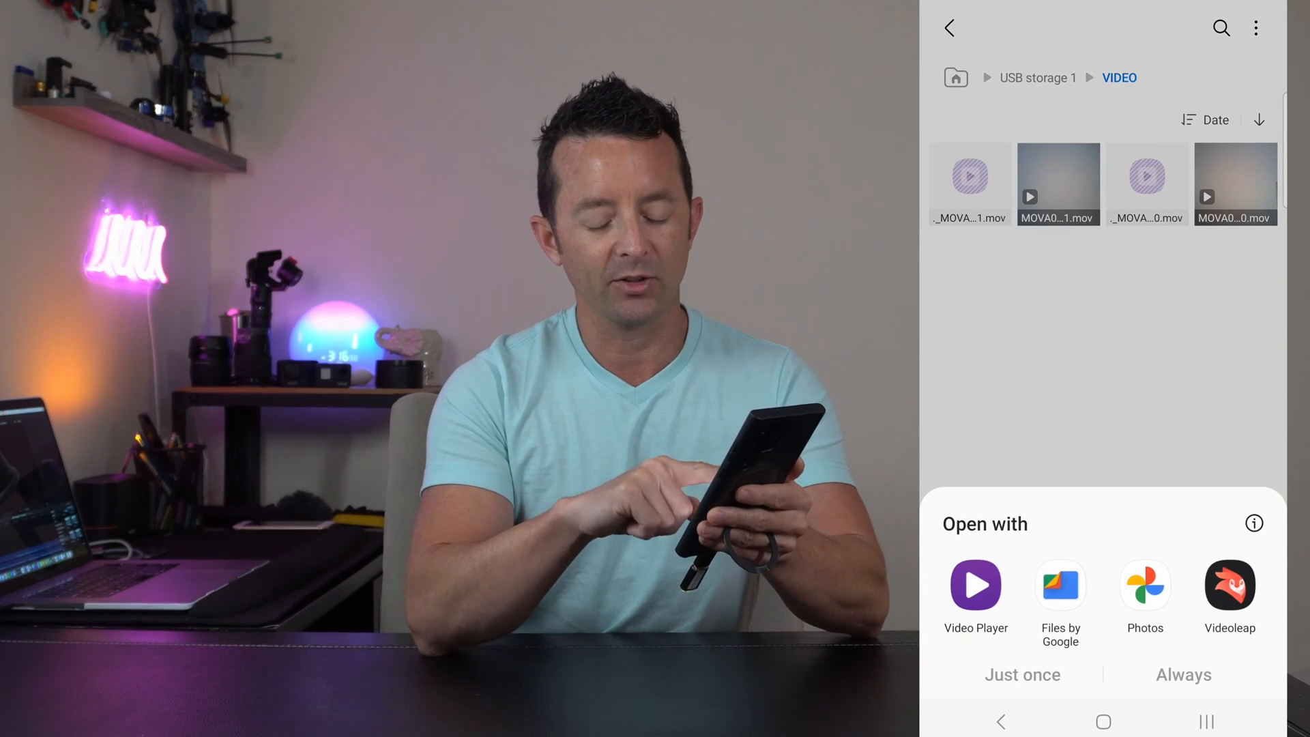
left_click(975, 585)
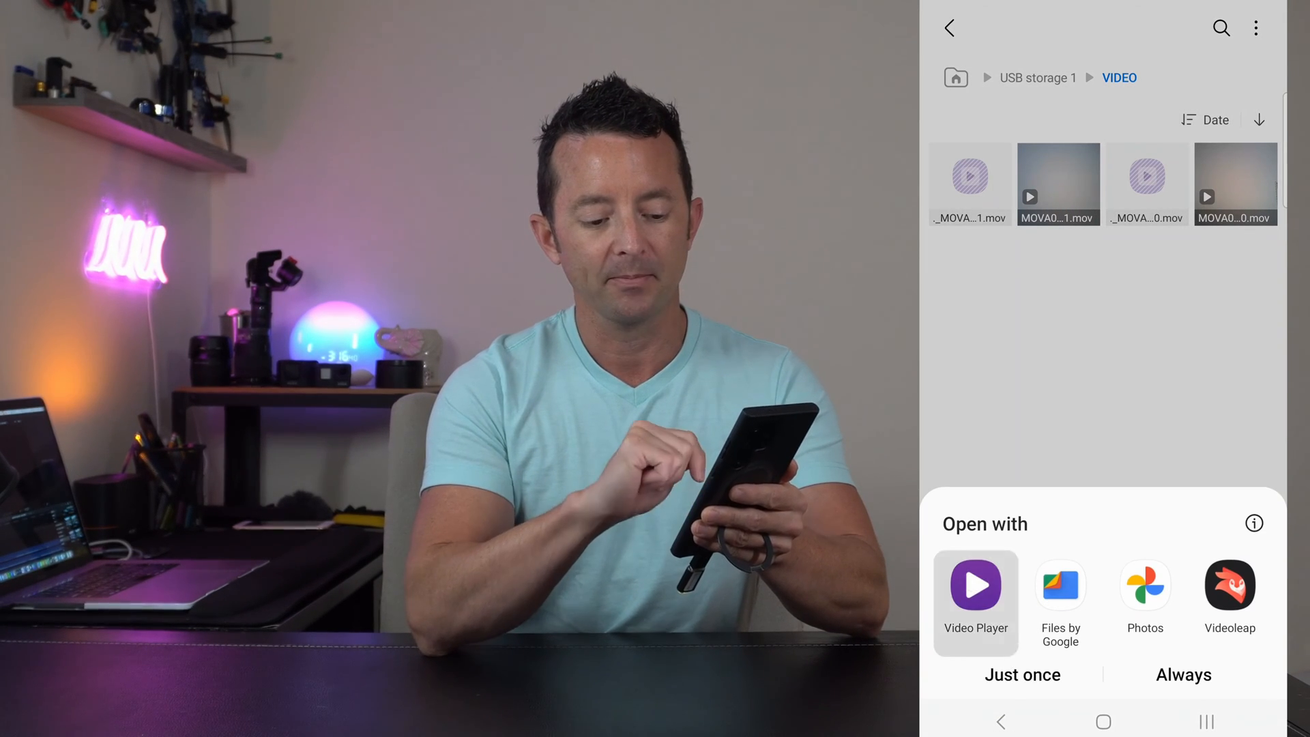
left_click(949, 27)
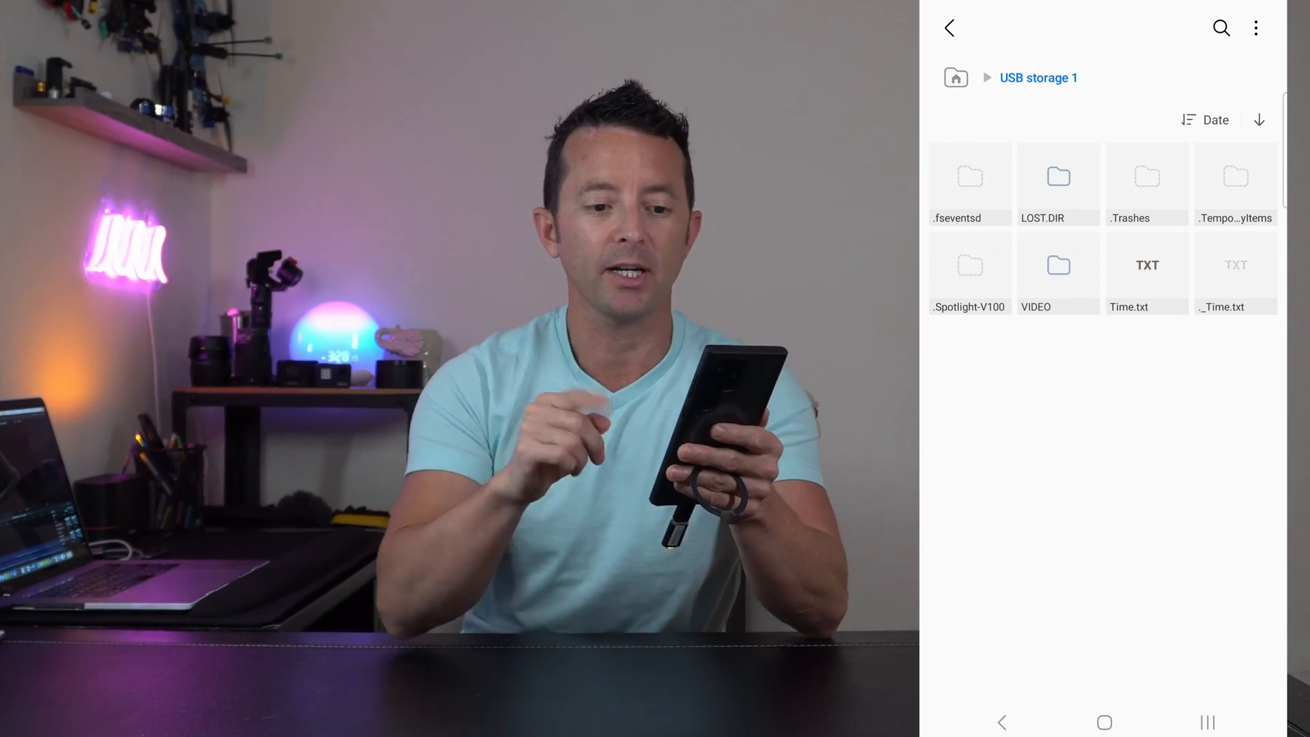
Edit Time.txt to 15:24 11.22.2023 N and overwrite it on the USB drive via Save As
left_click(1147, 271)
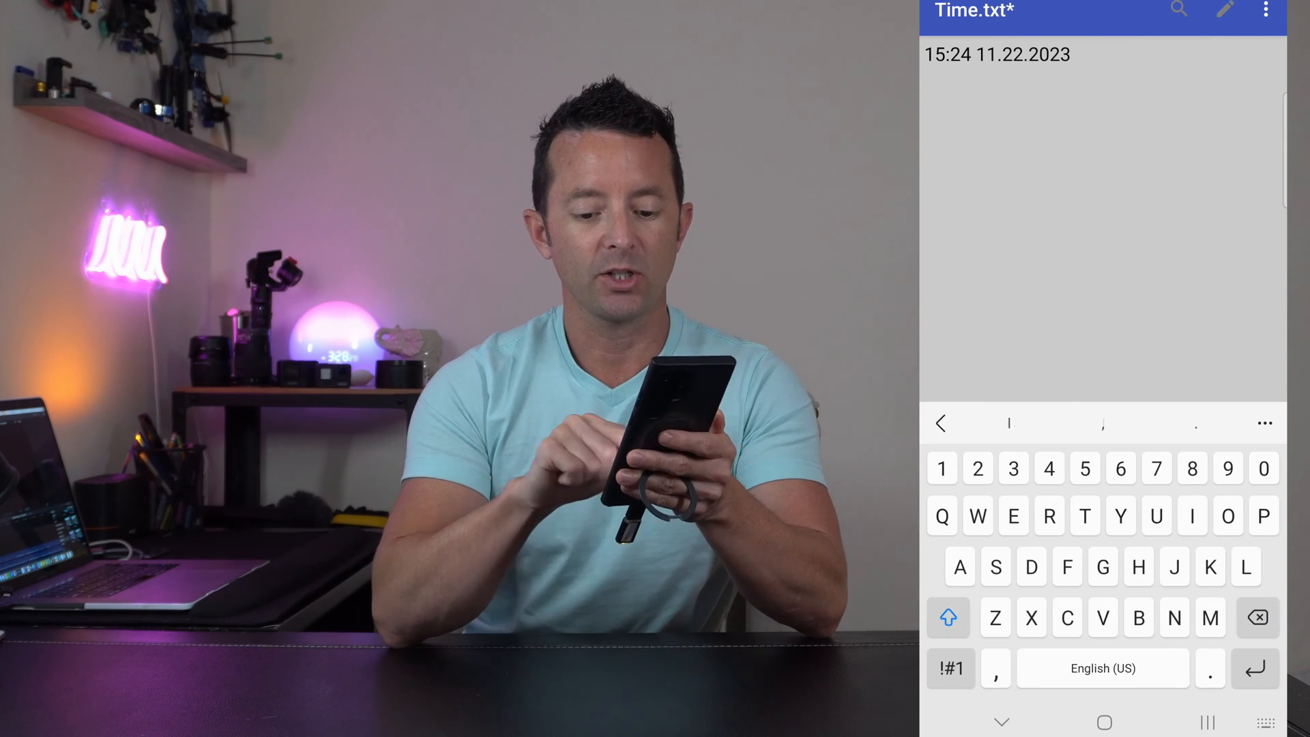
type("N")
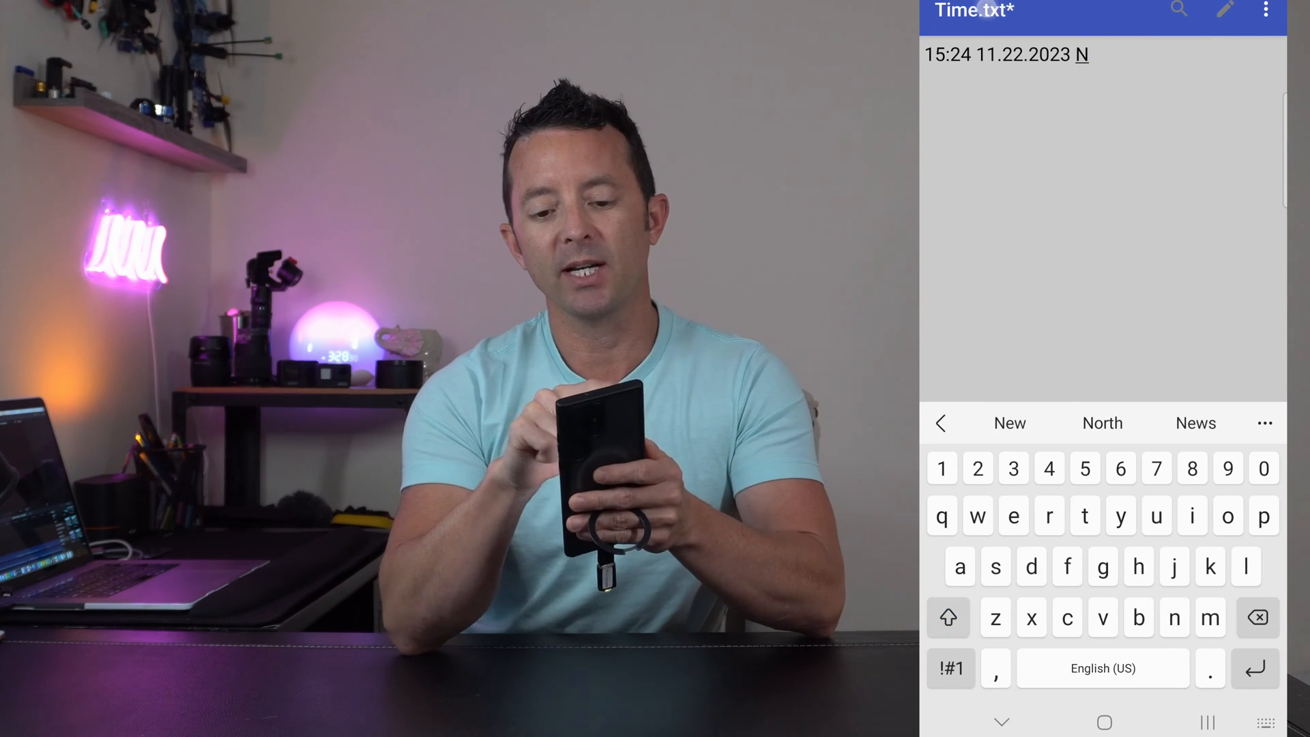
left_click(1266, 10)
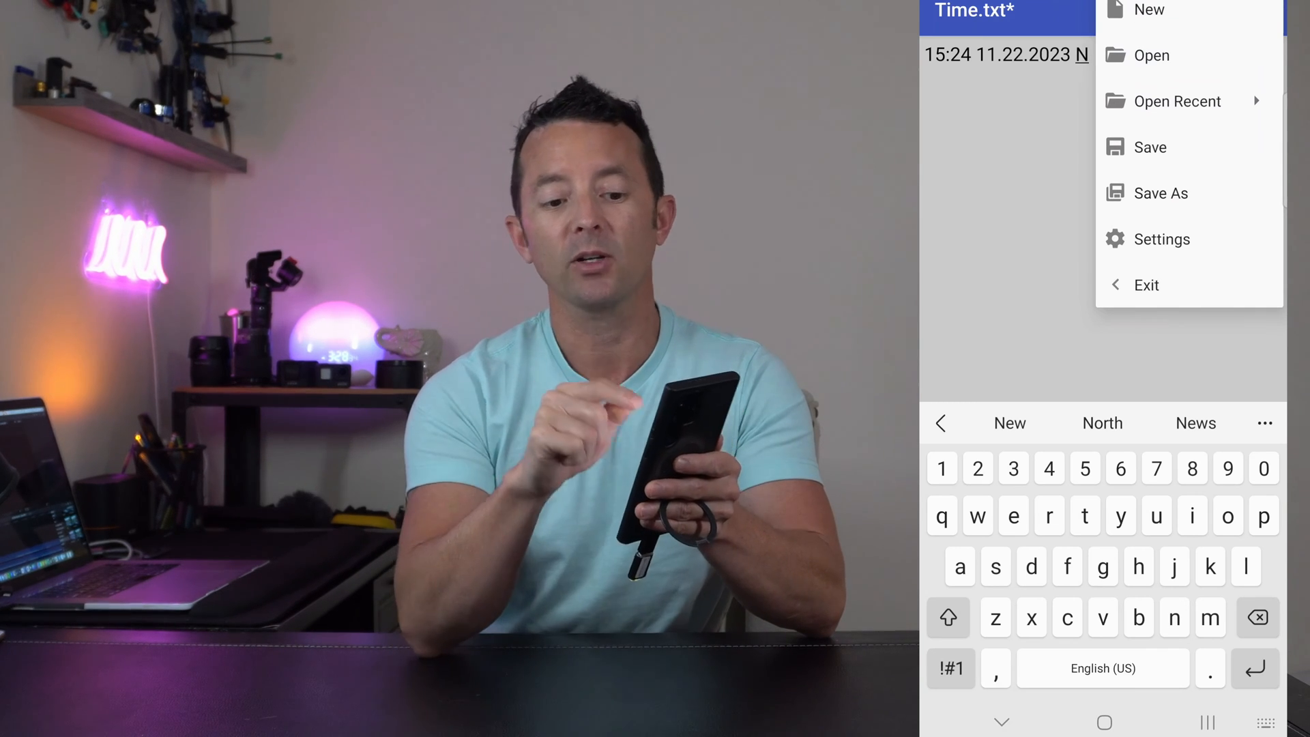
left_click(1161, 193)
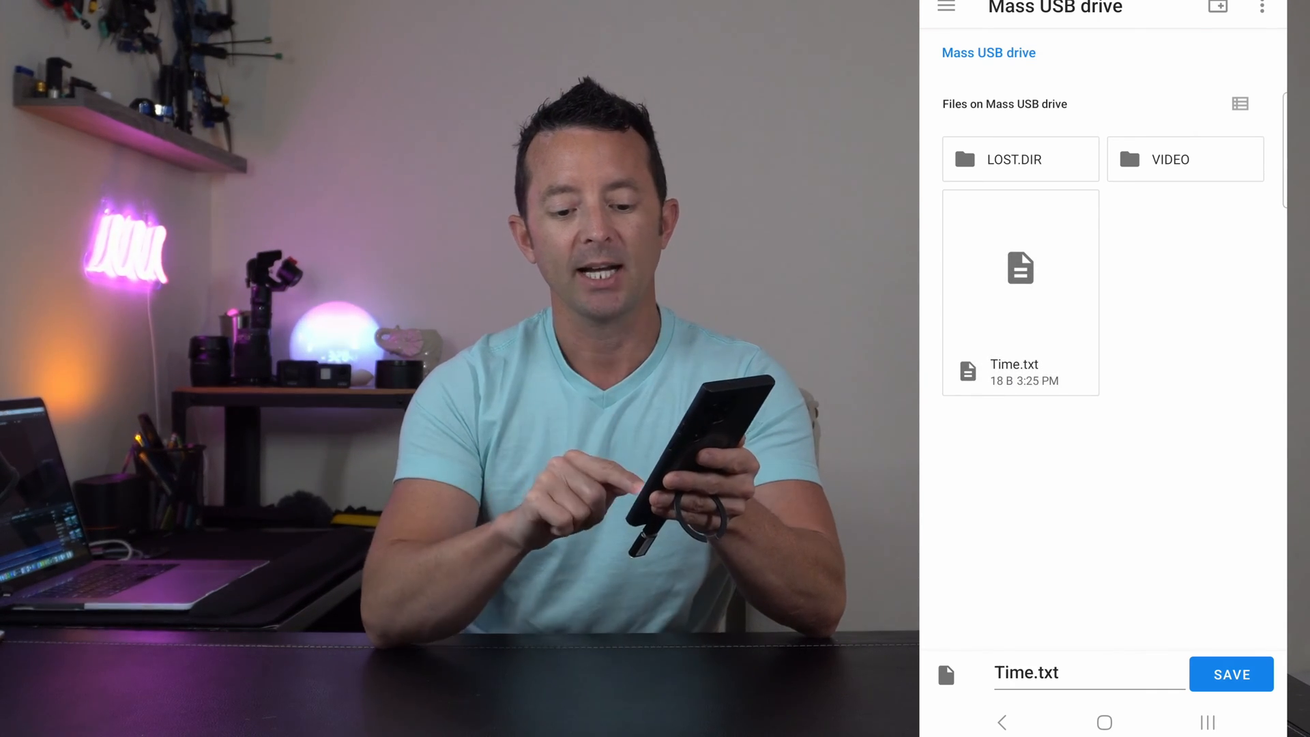
left_click(1230, 675)
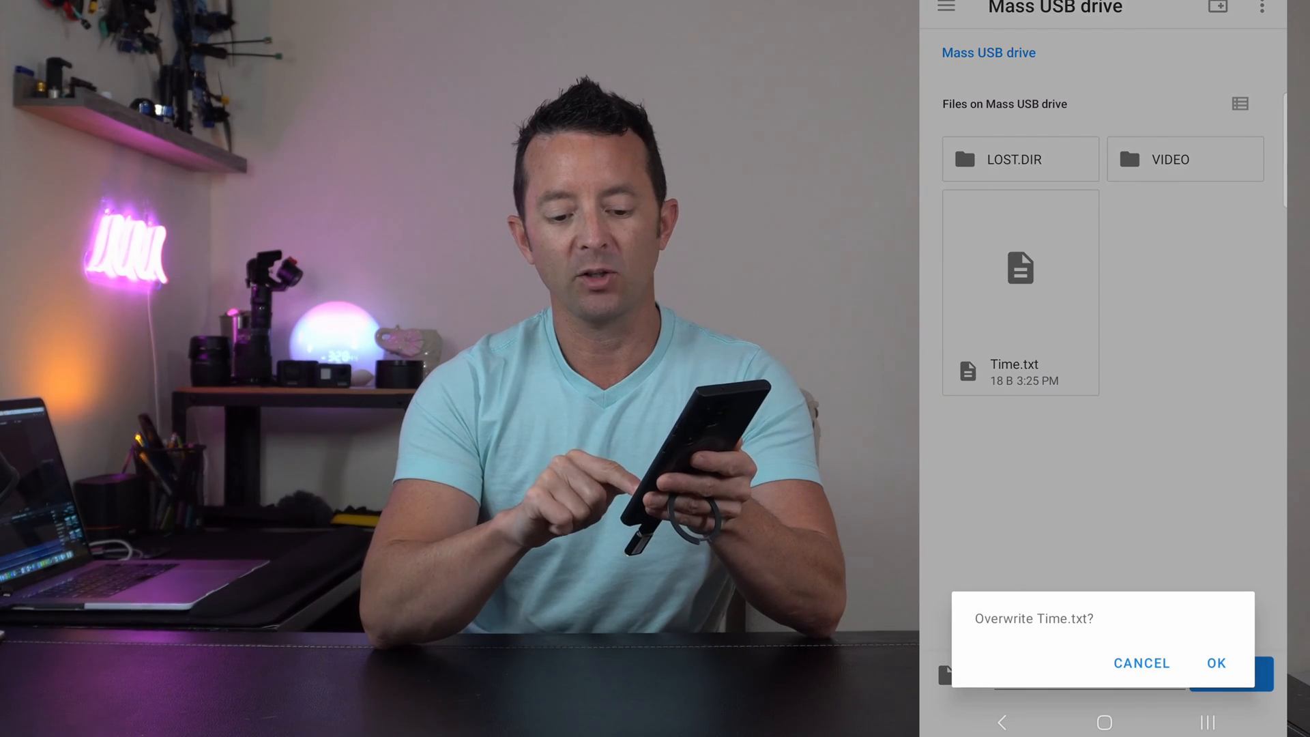
left_click(1216, 662)
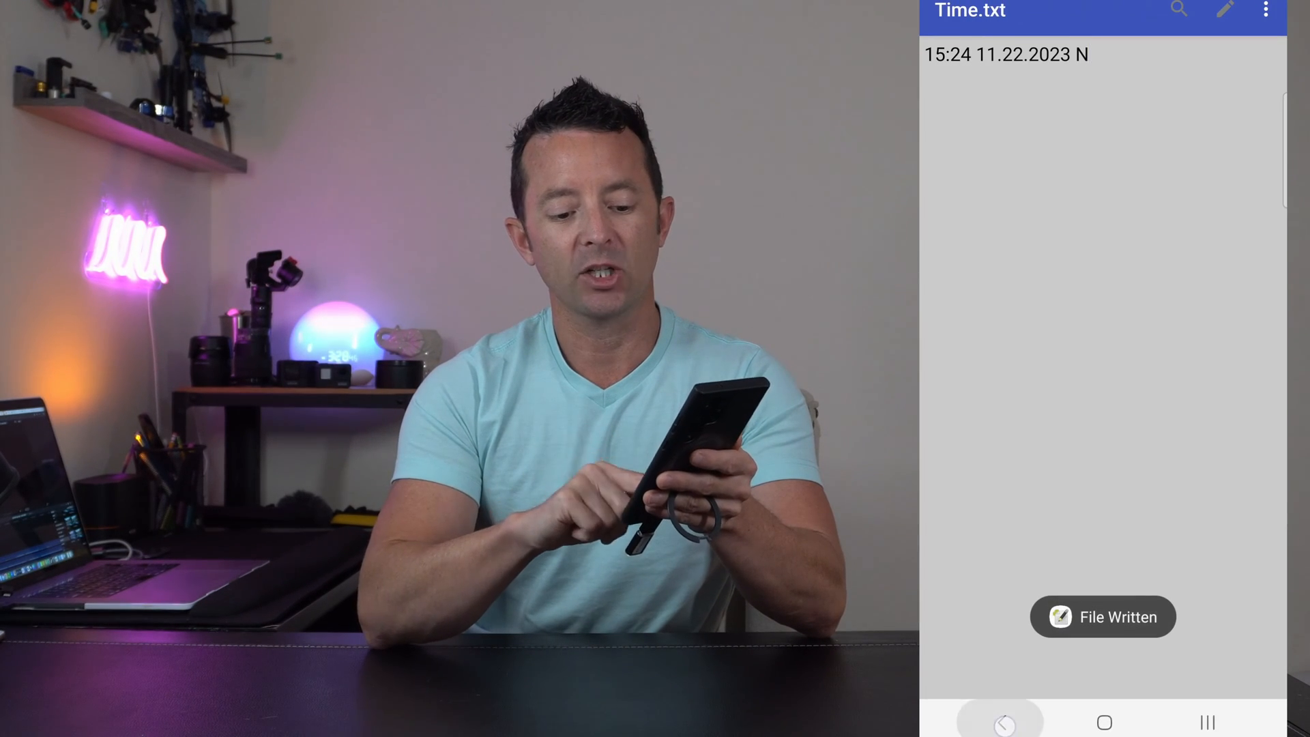
left_click(949, 28)
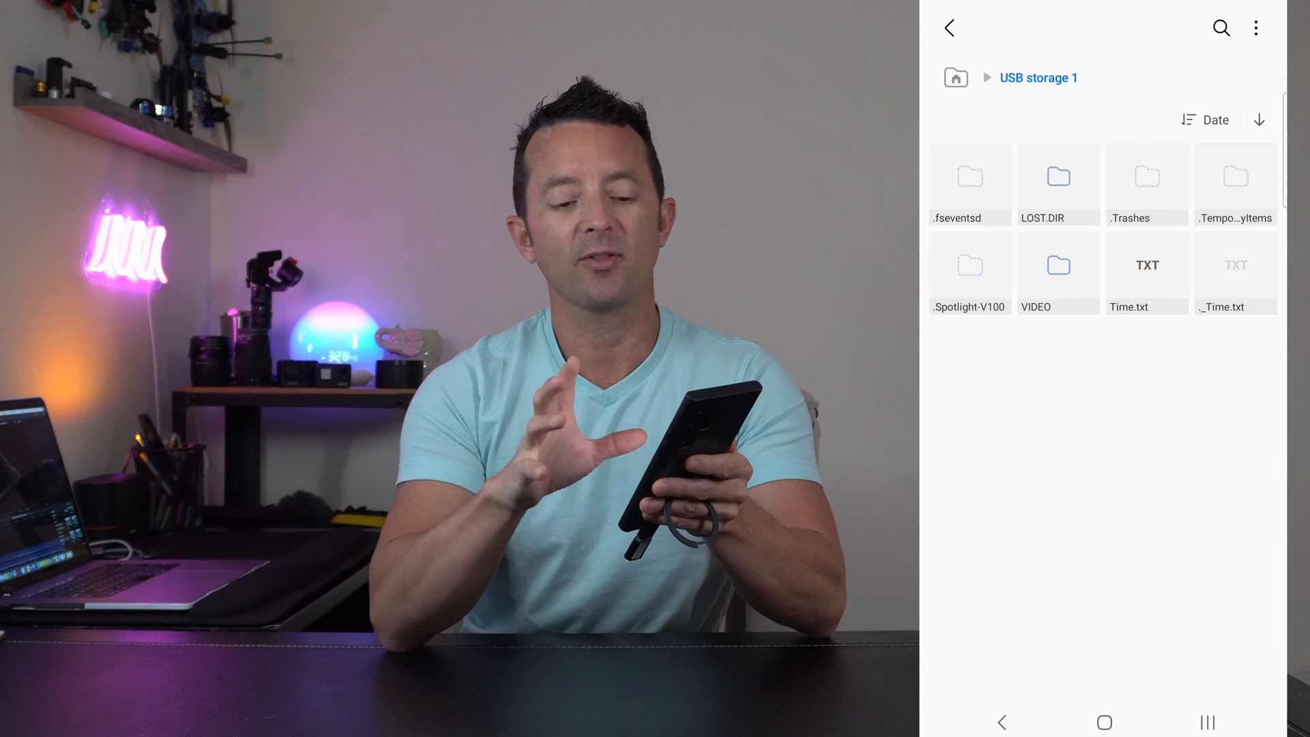
Reopen Time.txt once in Simple Text Editor to check it reads 15:24 11.22.2023 N
left_click(1146, 271)
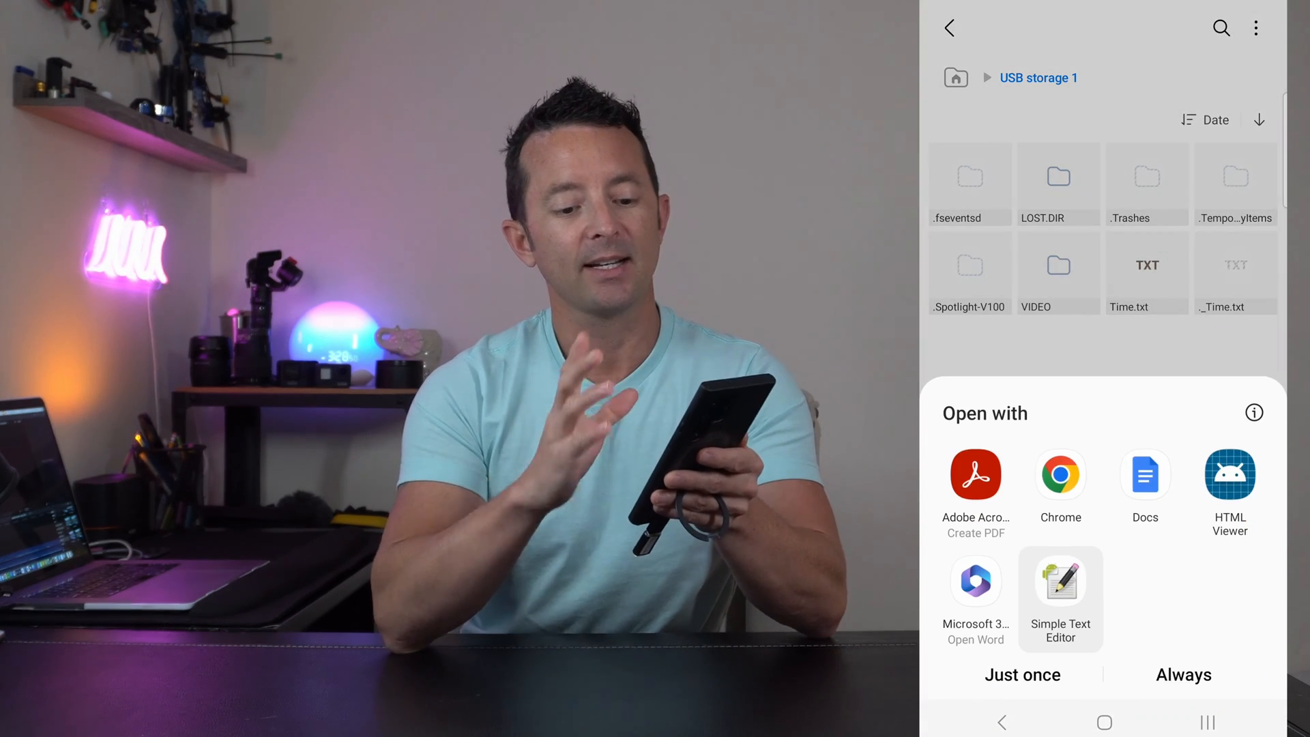
left_click(1021, 674)
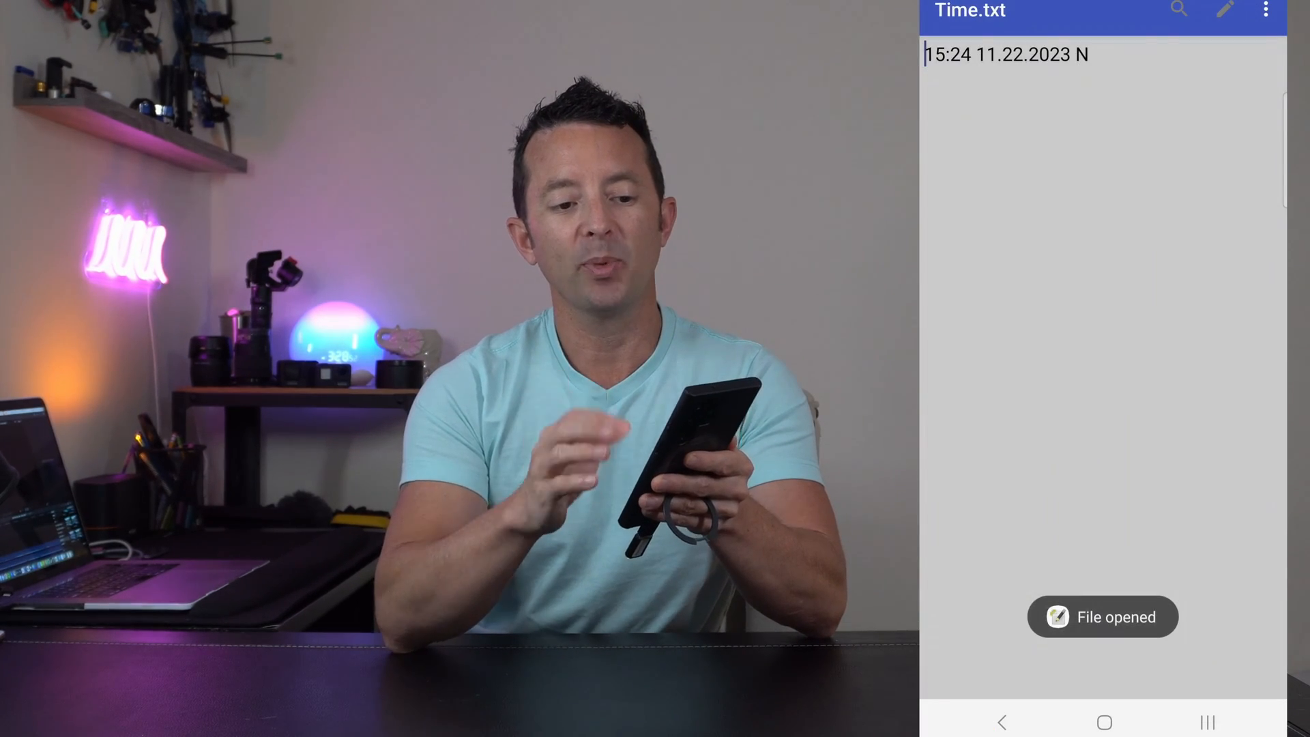
left_click(1002, 54)
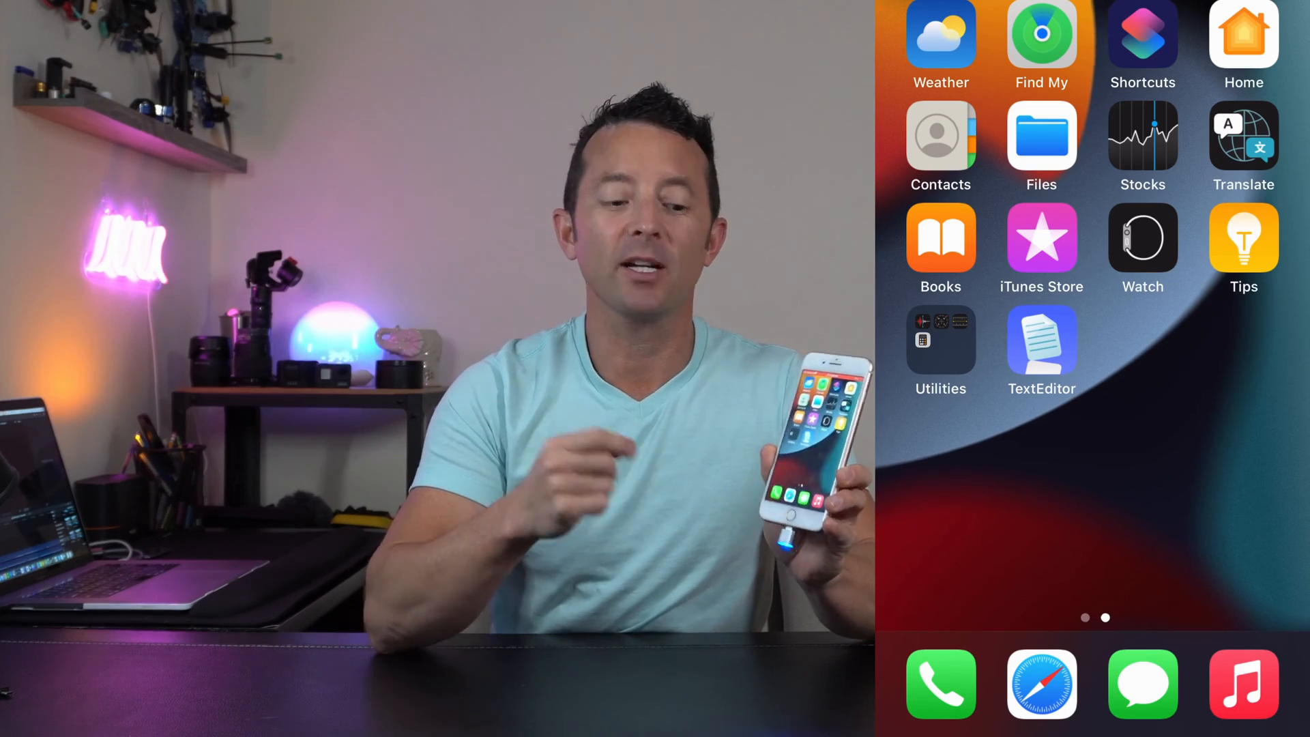
In the iPhone Files app, preview MOVA0001 on NO NAME, then open the Time file
left_click(1041, 144)
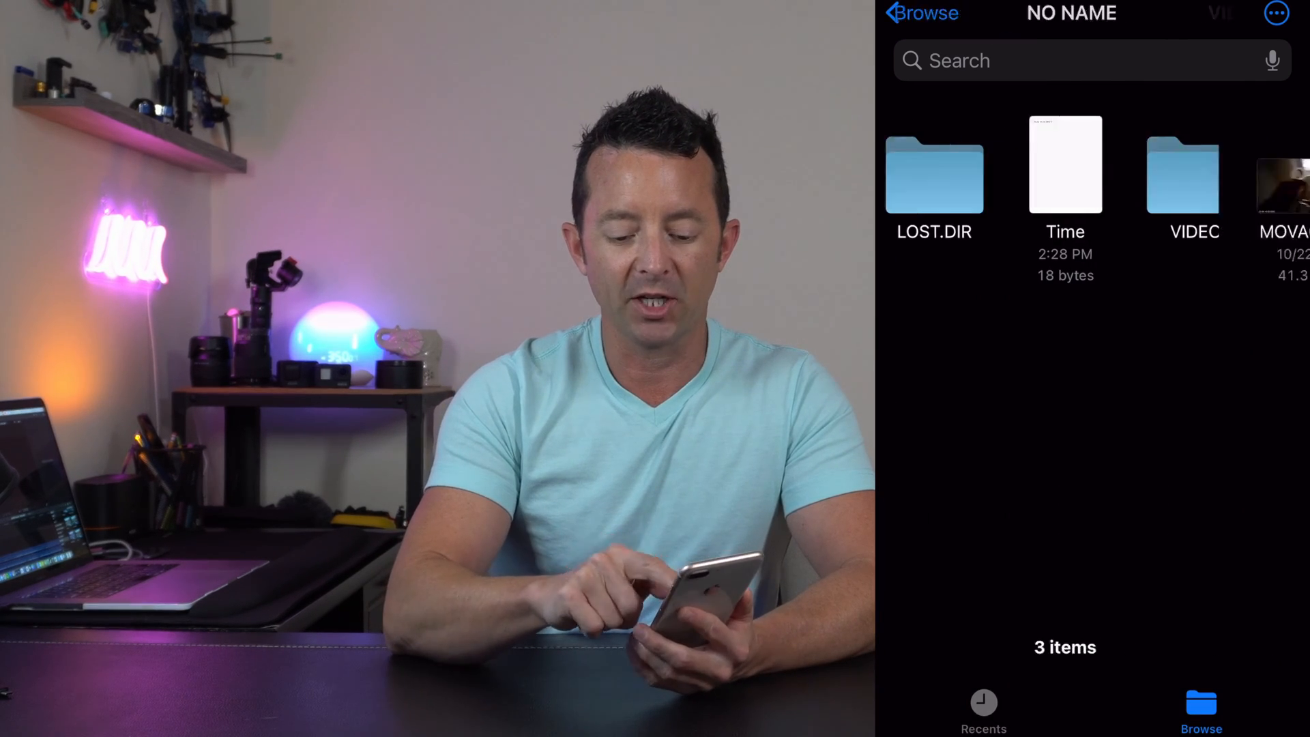
left_click(1279, 185)
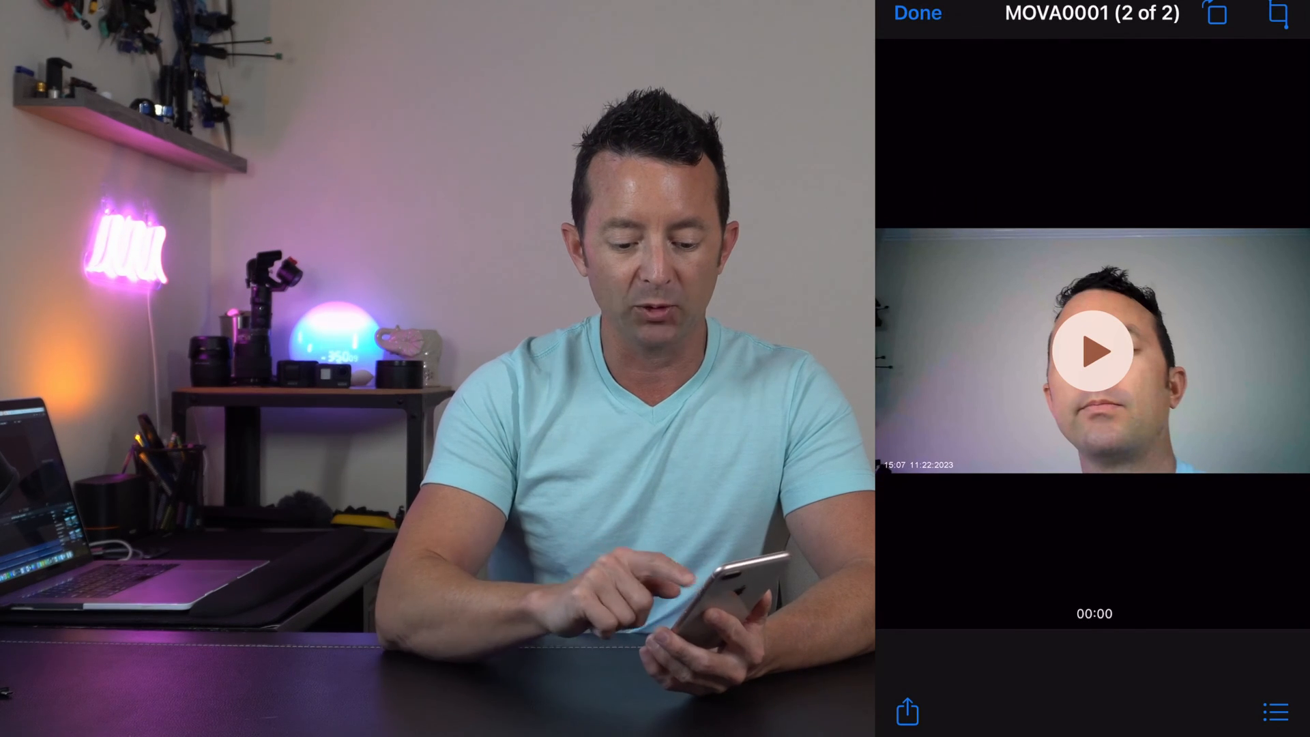
left_click(1093, 350)
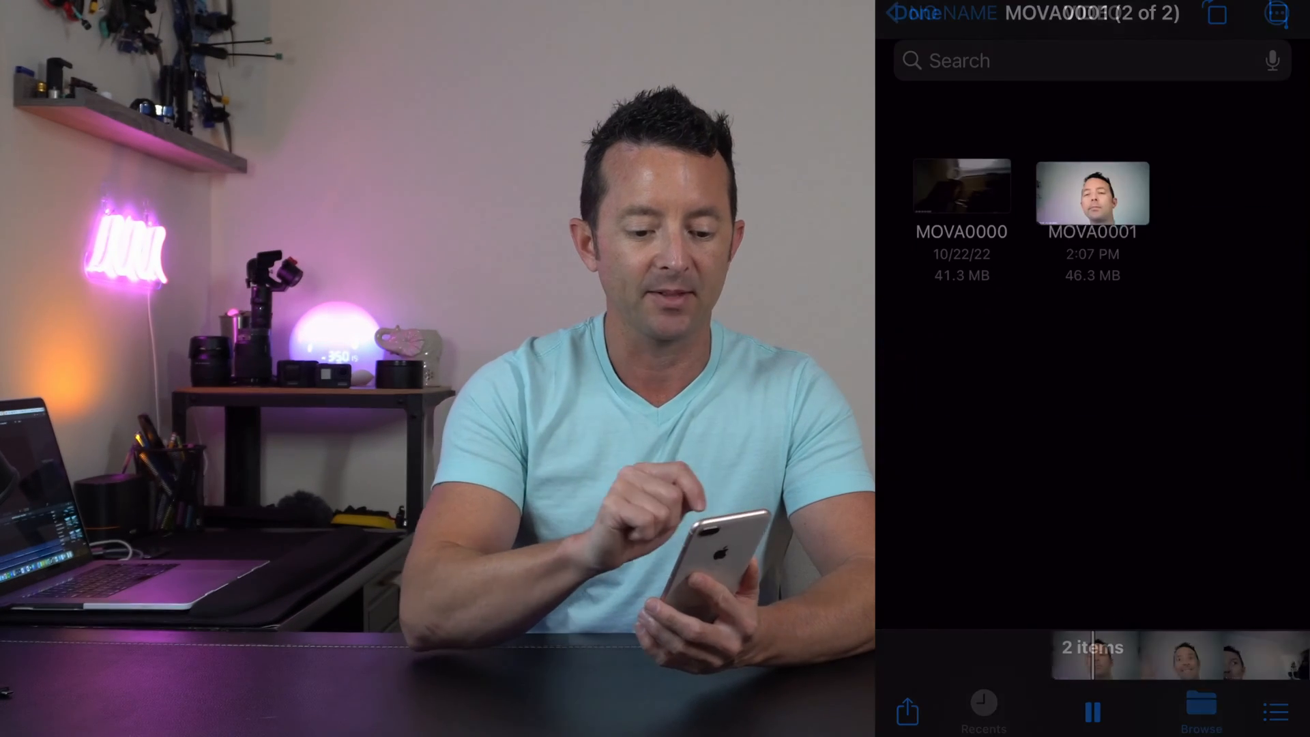
left_click(907, 14)
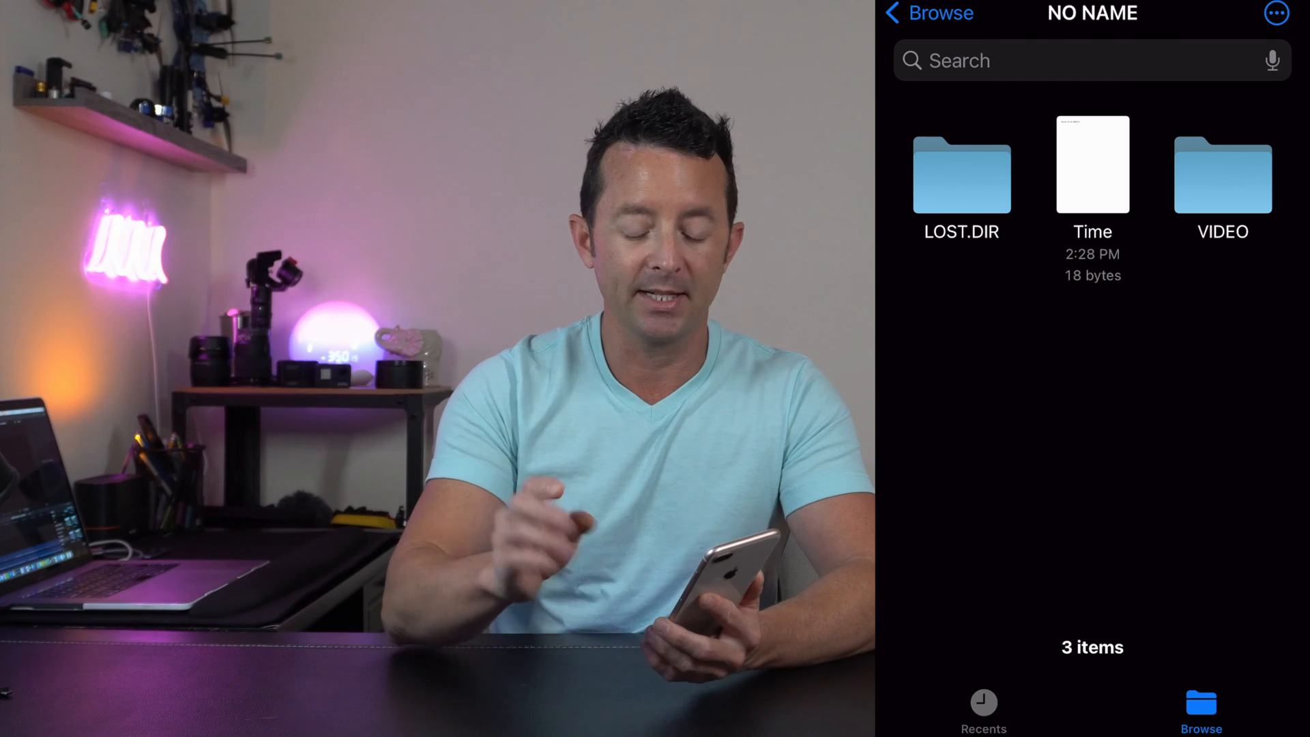
left_click(1092, 163)
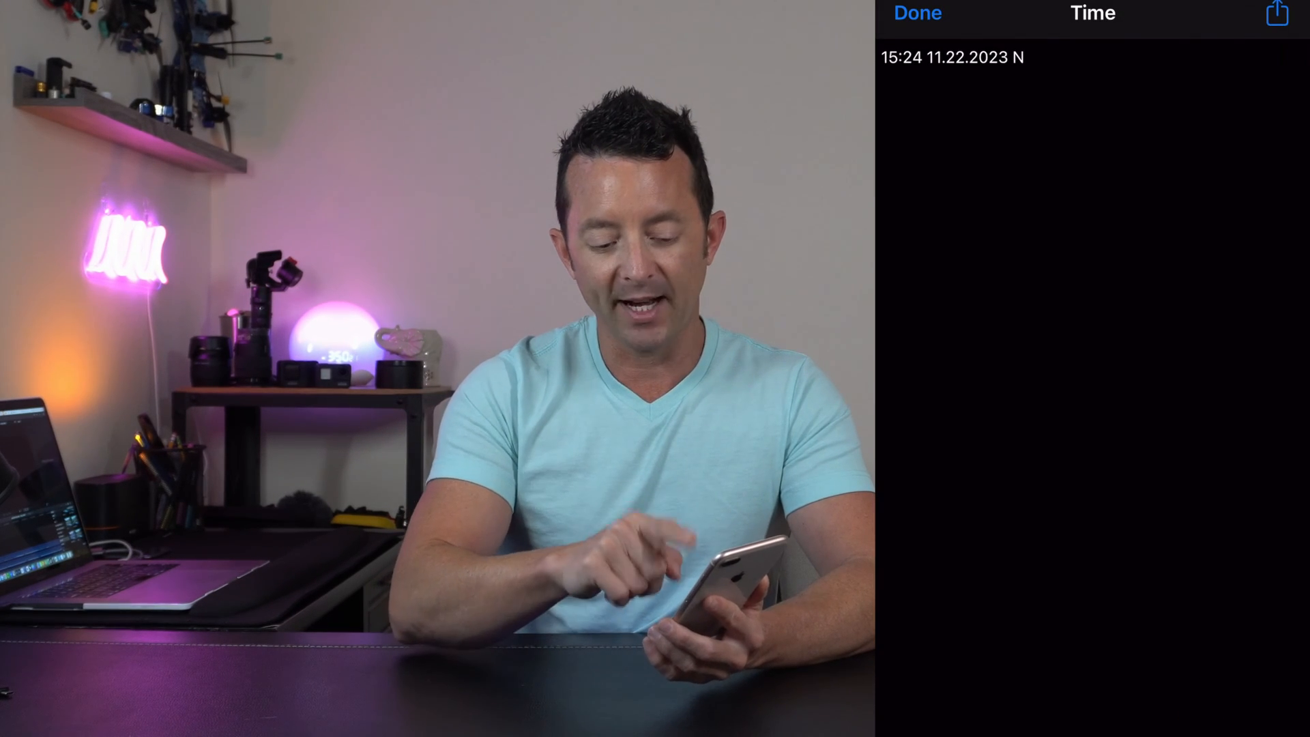
Bring up the Time file's share sheet and scroll through the app options
left_click(1276, 14)
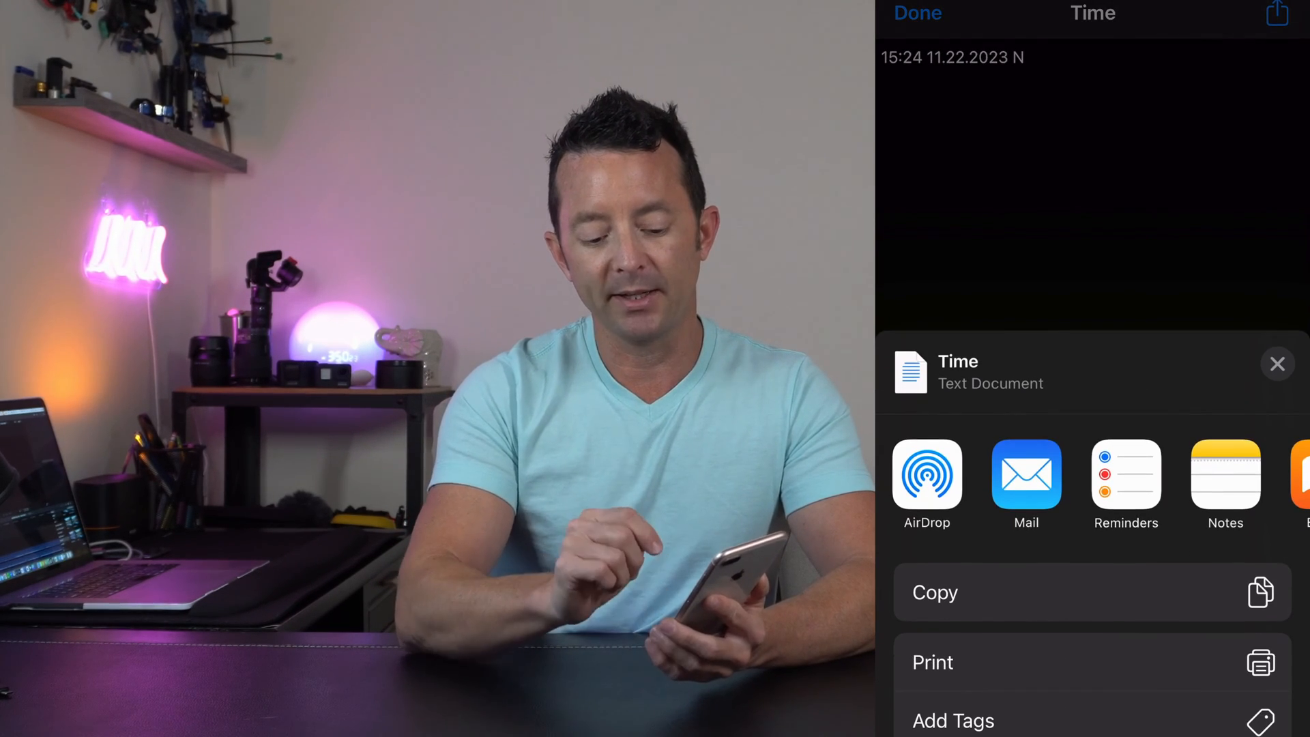
scroll("left", 3)
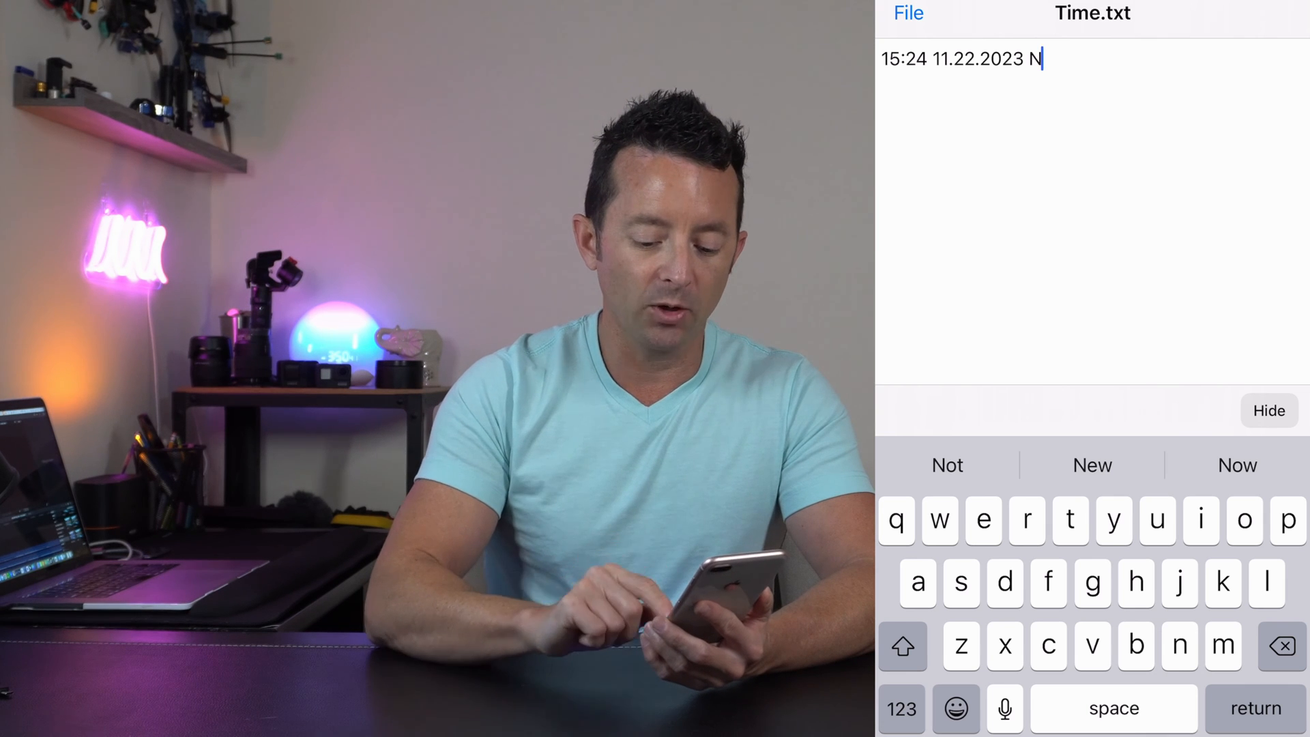
Replace the N flag with Y, return to the file list, and share Time.txt's text
left_click(1280, 644)
type("Y")
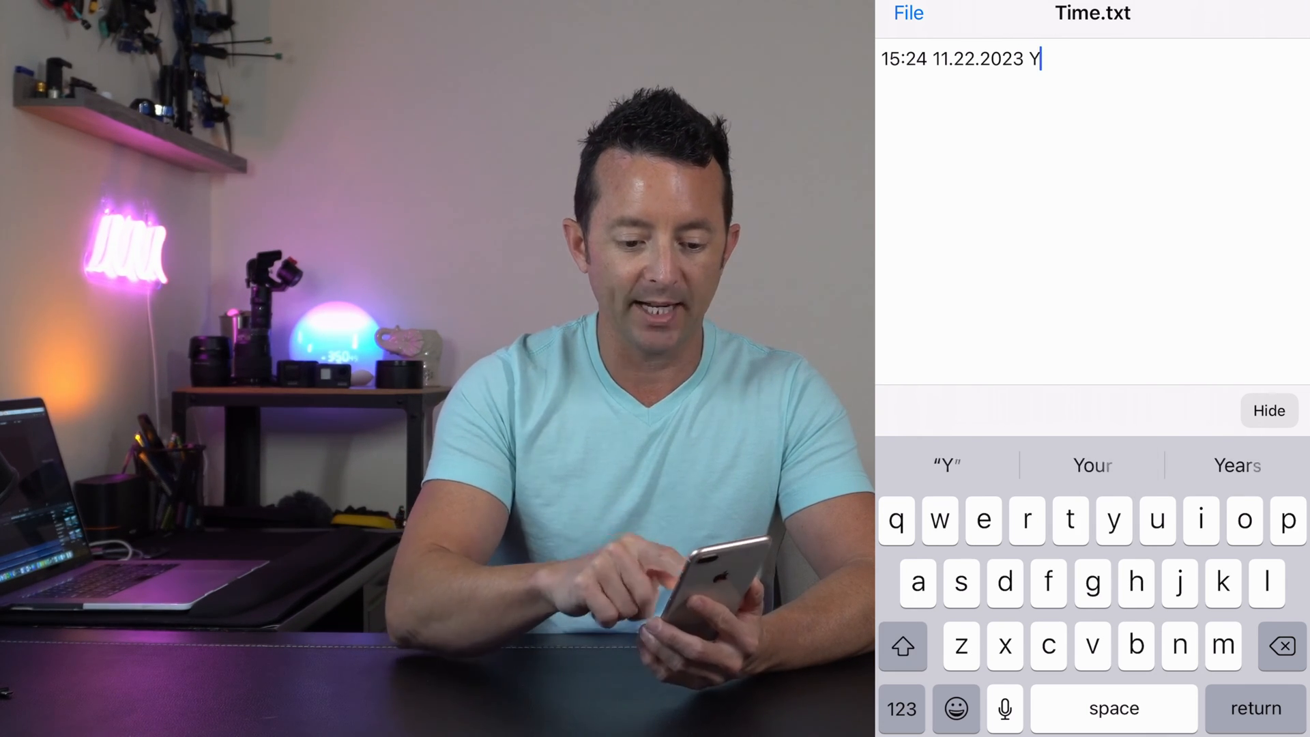
left_click(908, 14)
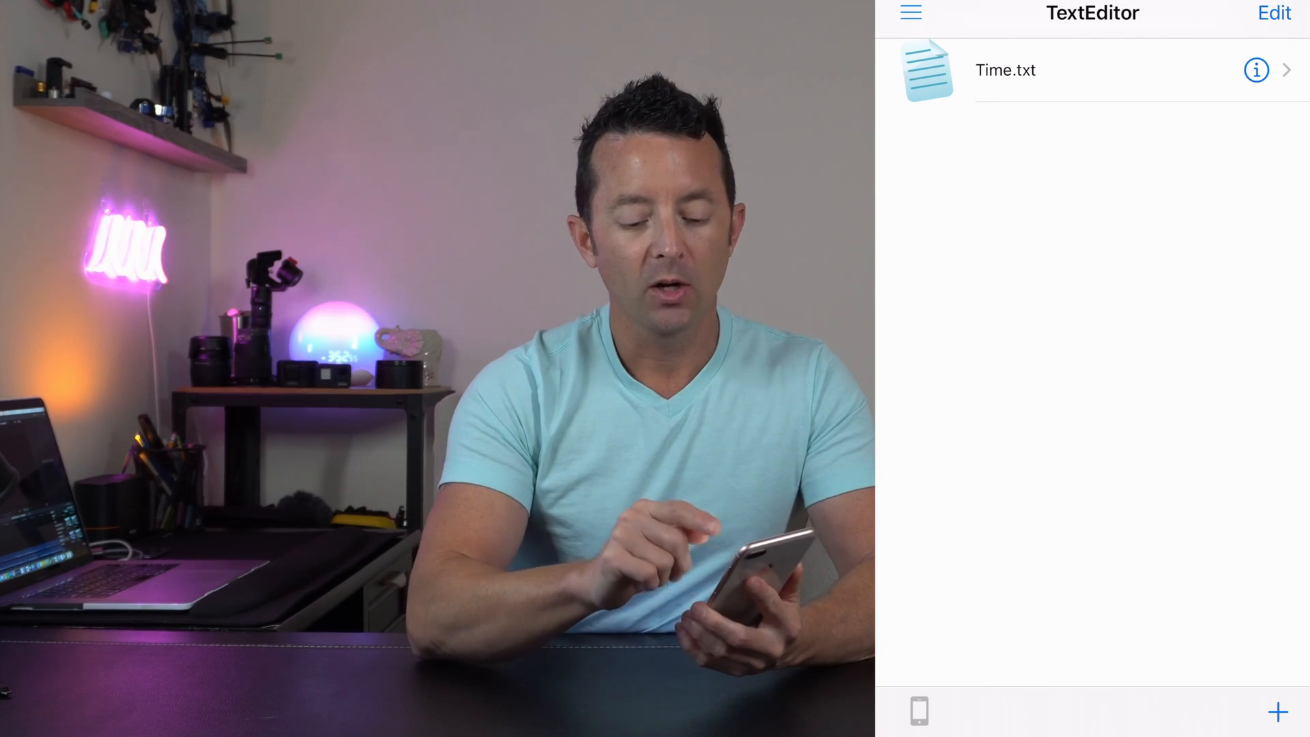
left_click(1255, 70)
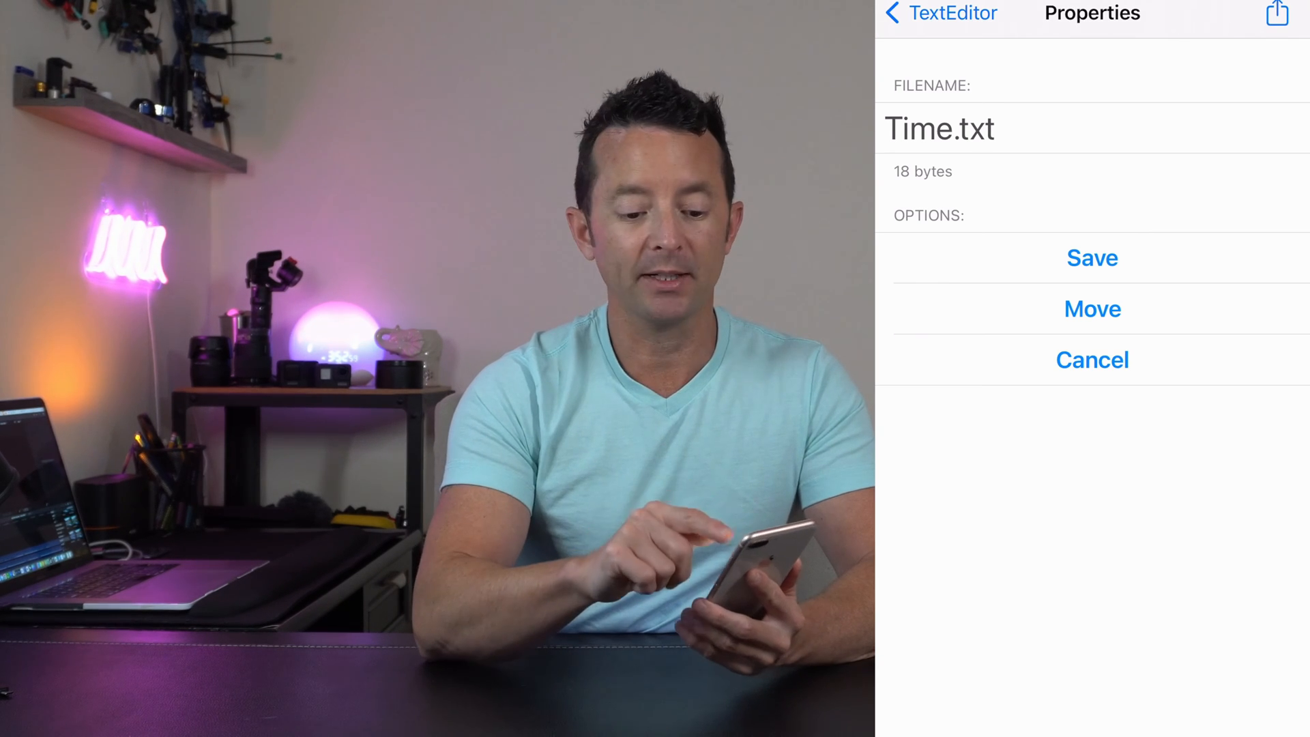
left_click(1277, 12)
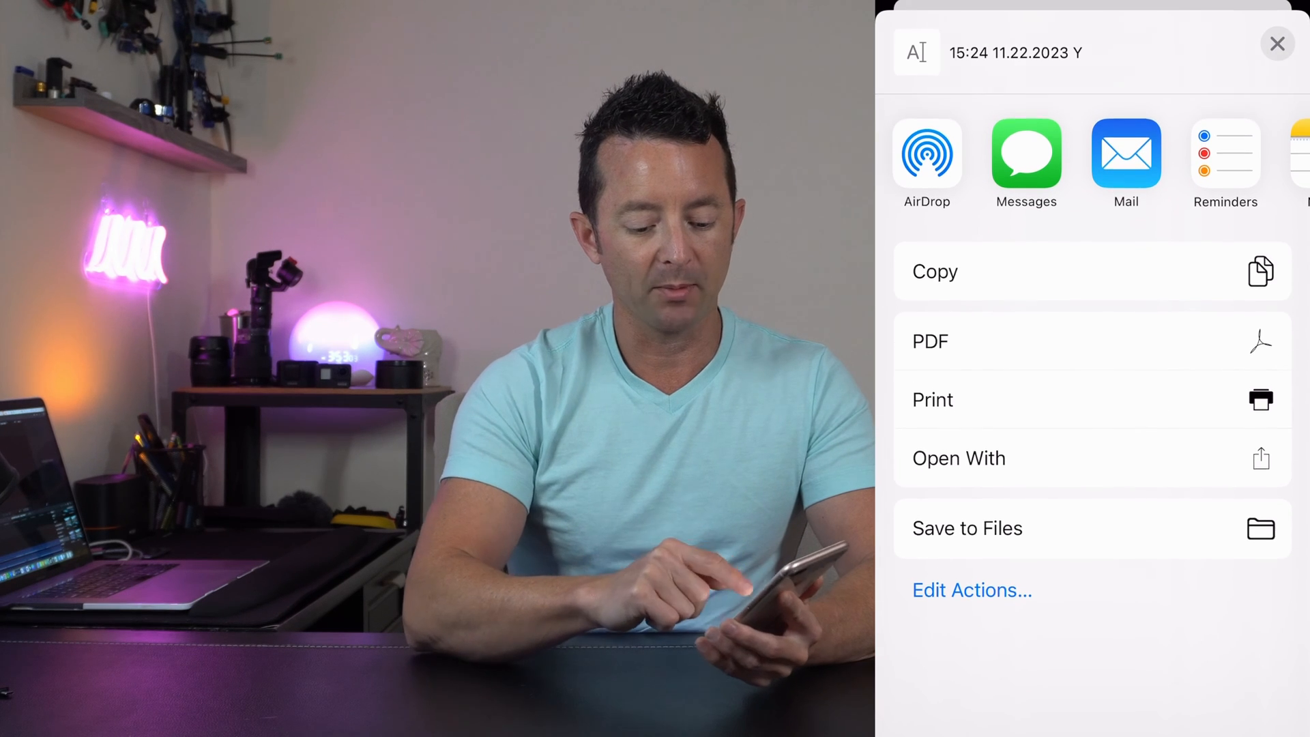
Save the text as 'Time' on NO NAME, replacing the old file, and reopen it
left_click(968, 529)
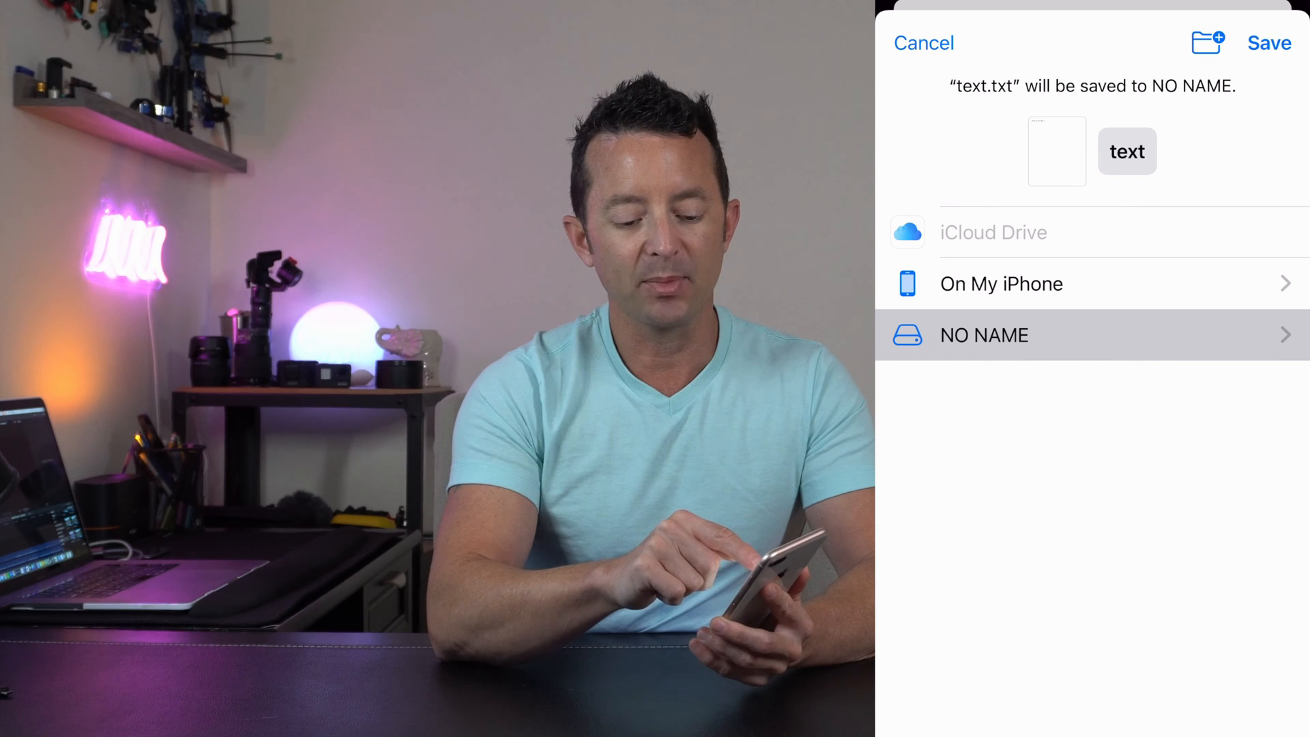
left_click(1127, 151)
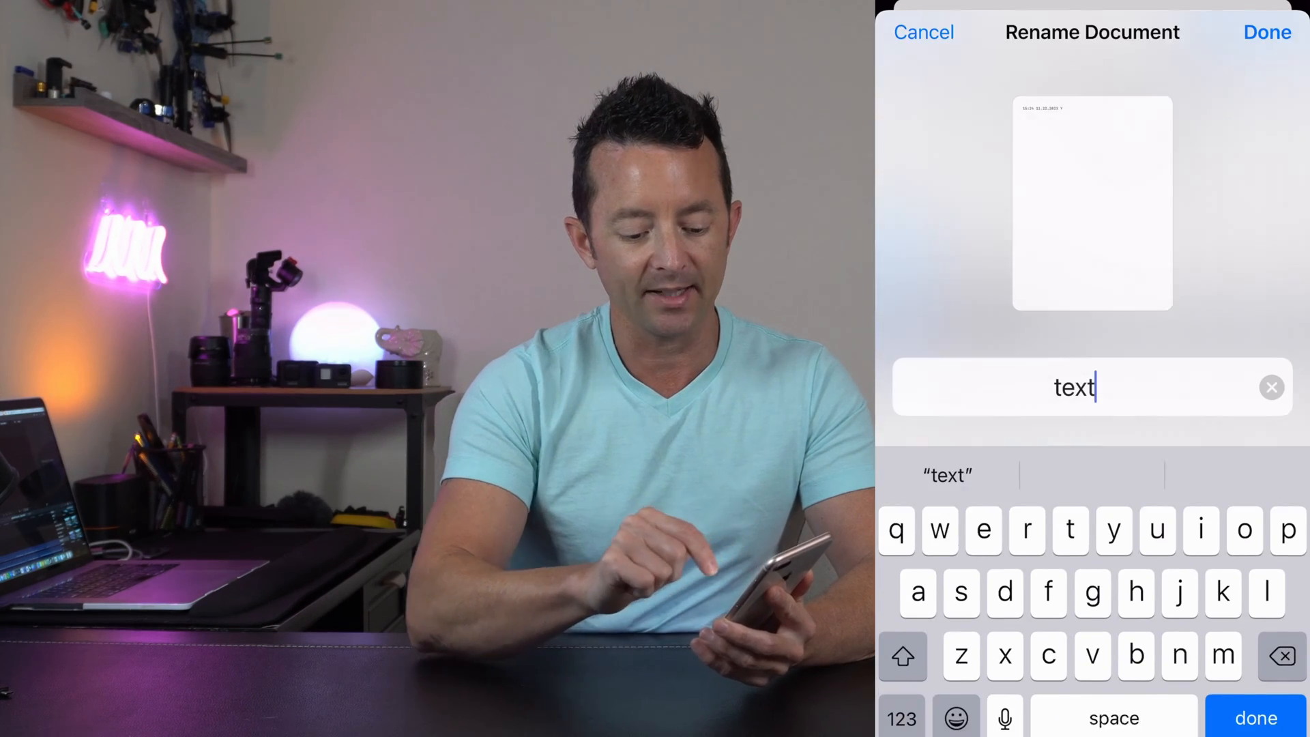
left_click(1271, 386)
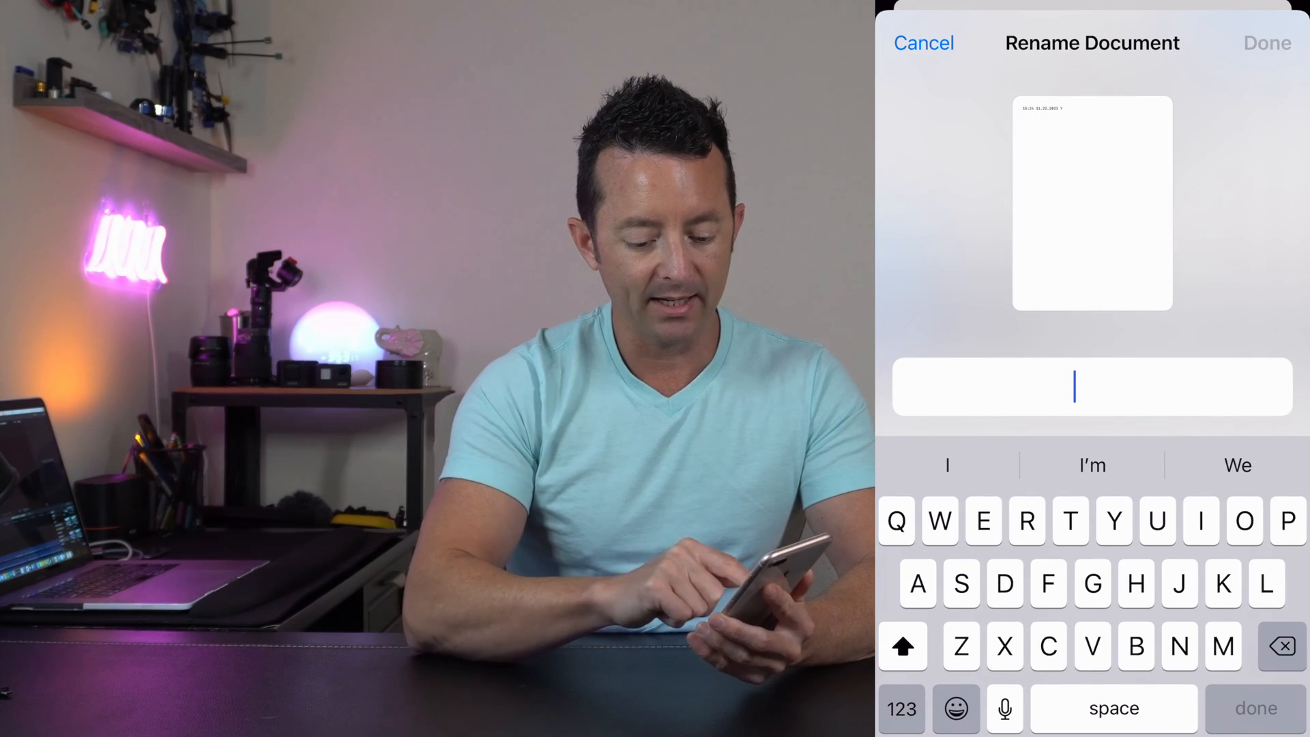
type("Time")
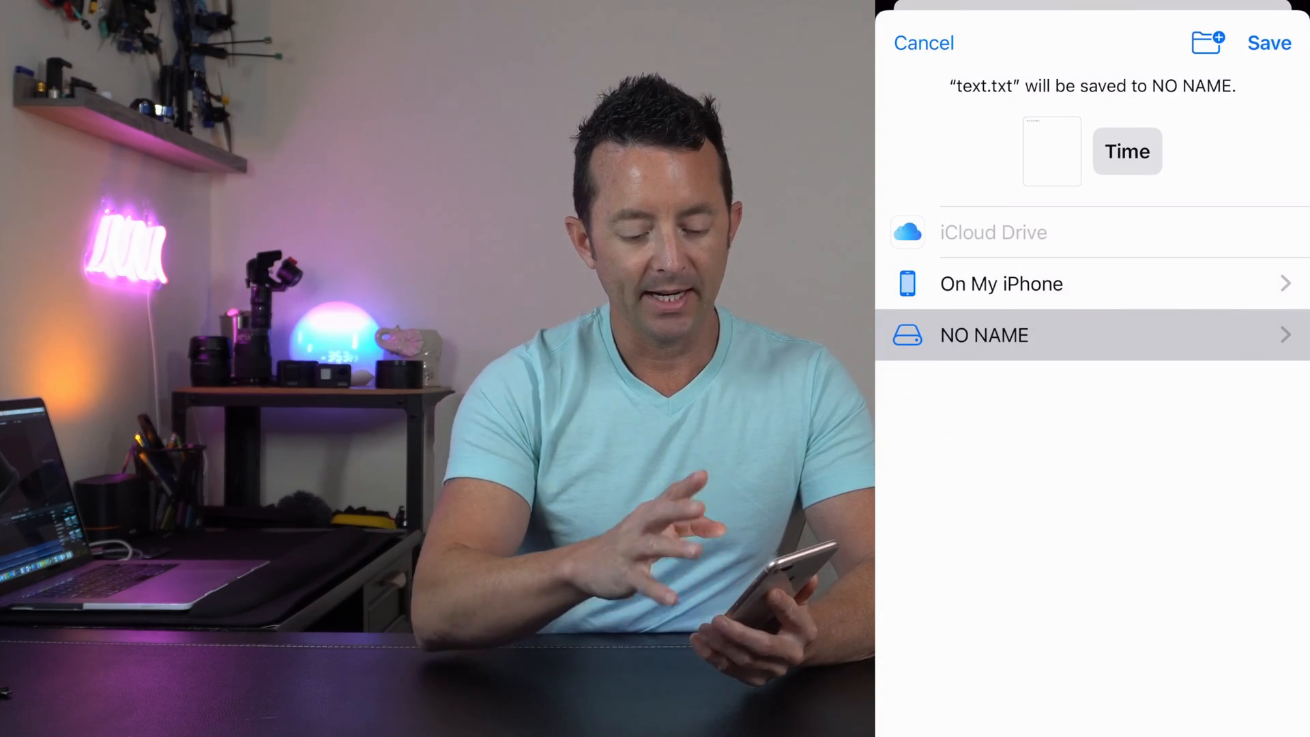
left_click(1268, 43)
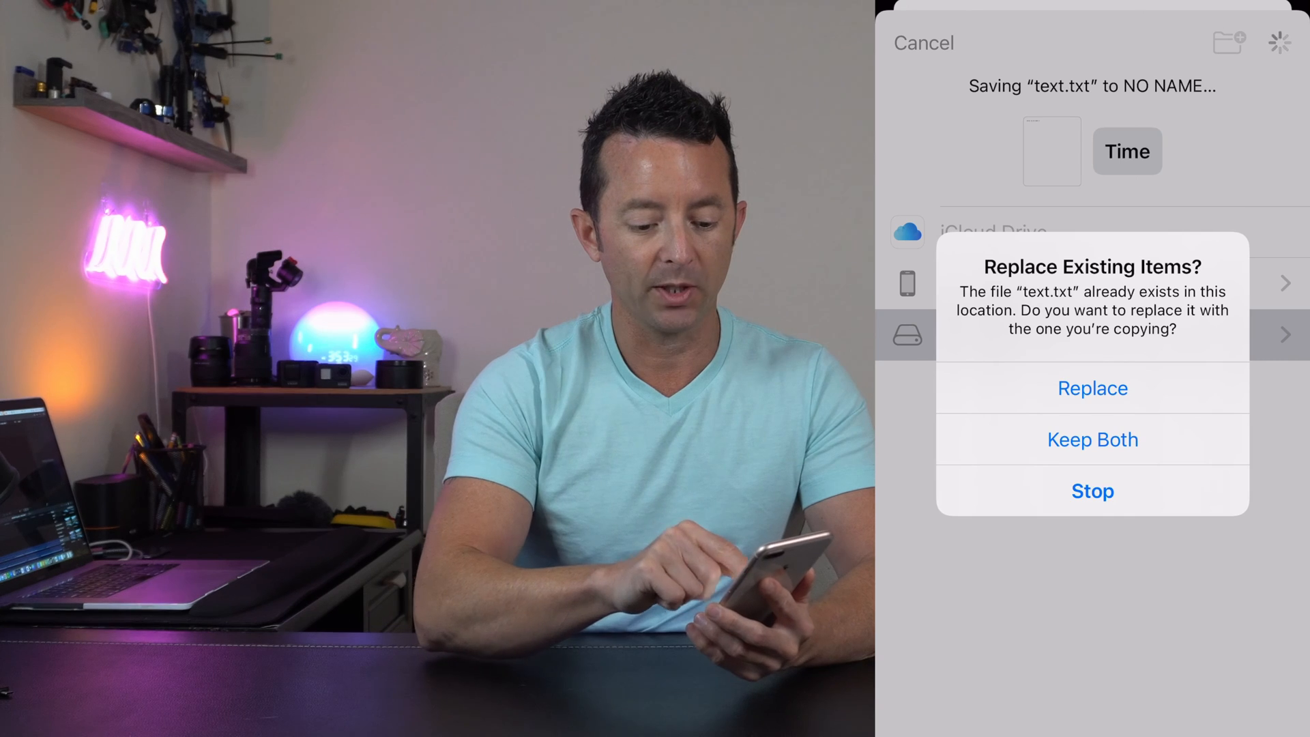
left_click(1092, 388)
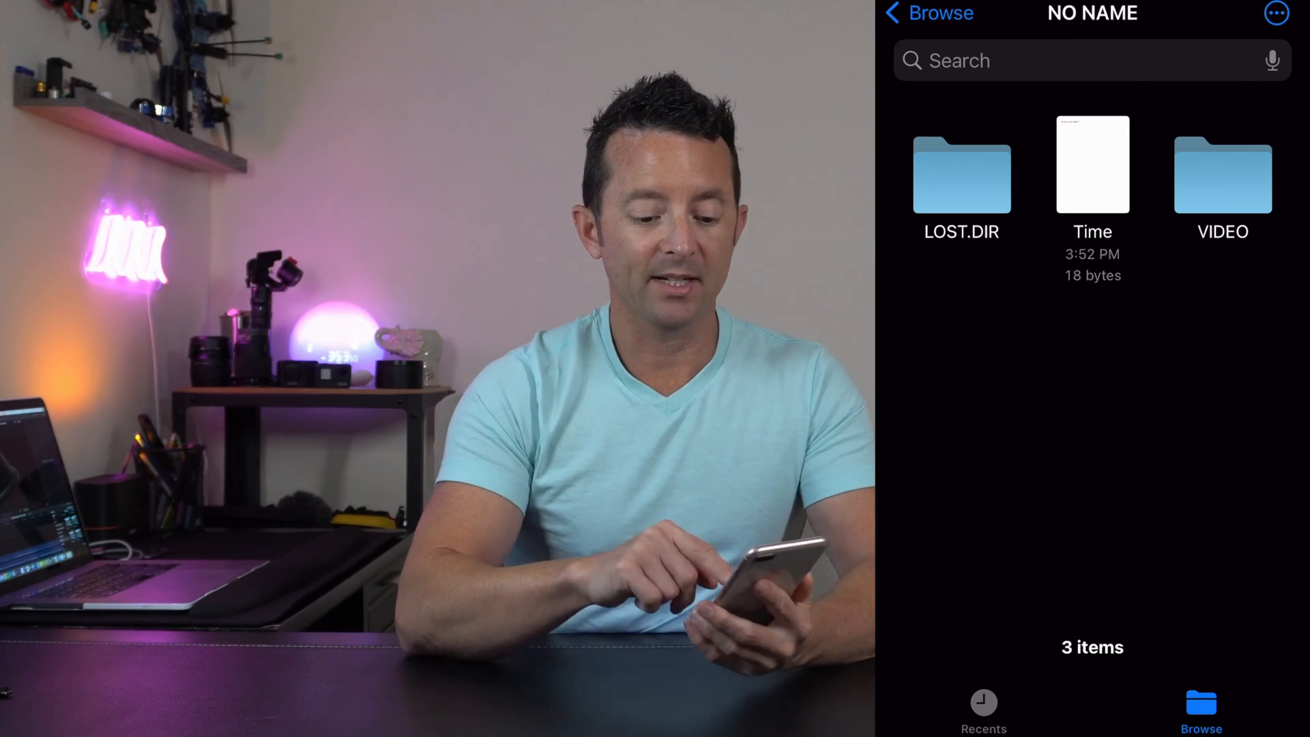
left_click(1091, 164)
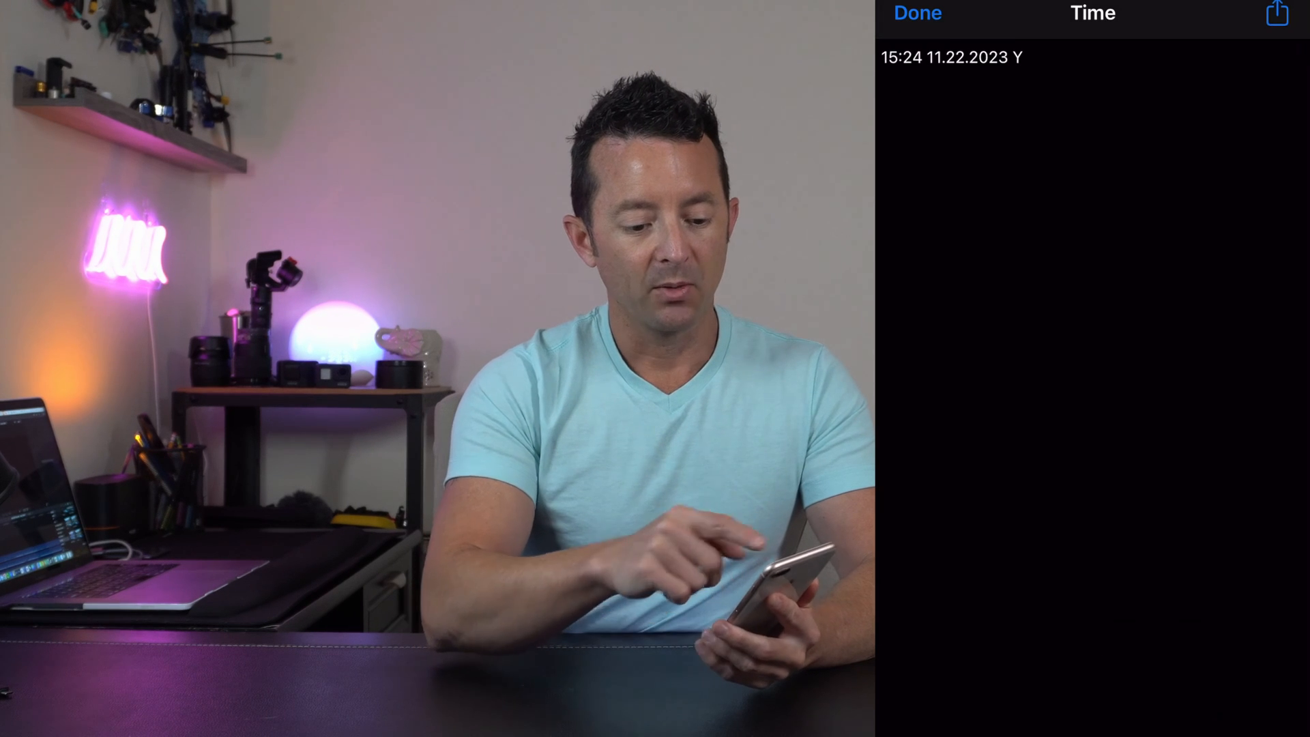